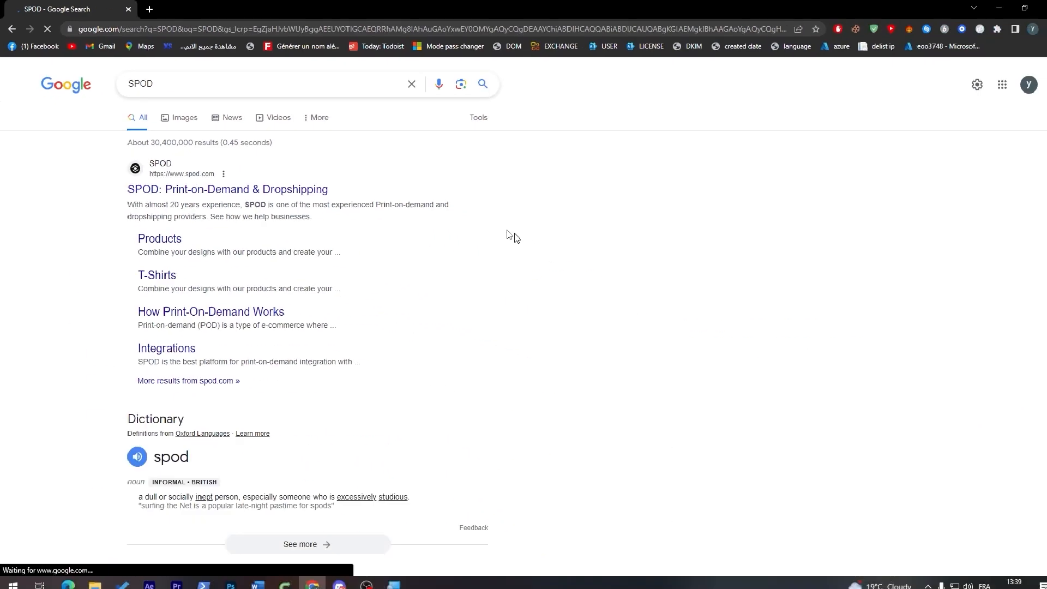
# Open the SPOD site from the Google results and accept its cookie notice.
pyautogui.click(227, 189)
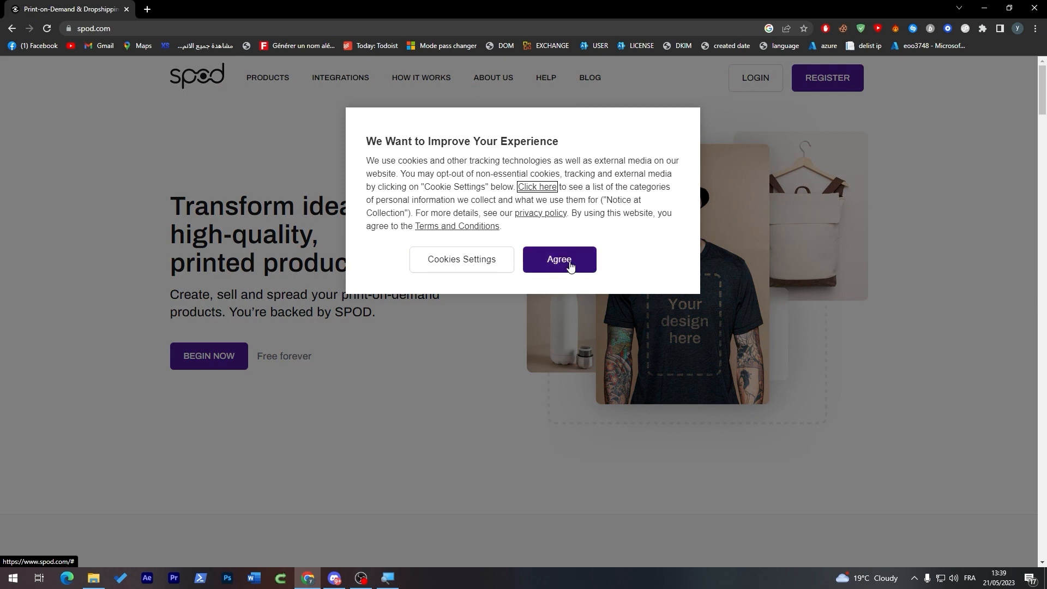
pyautogui.click(559, 264)
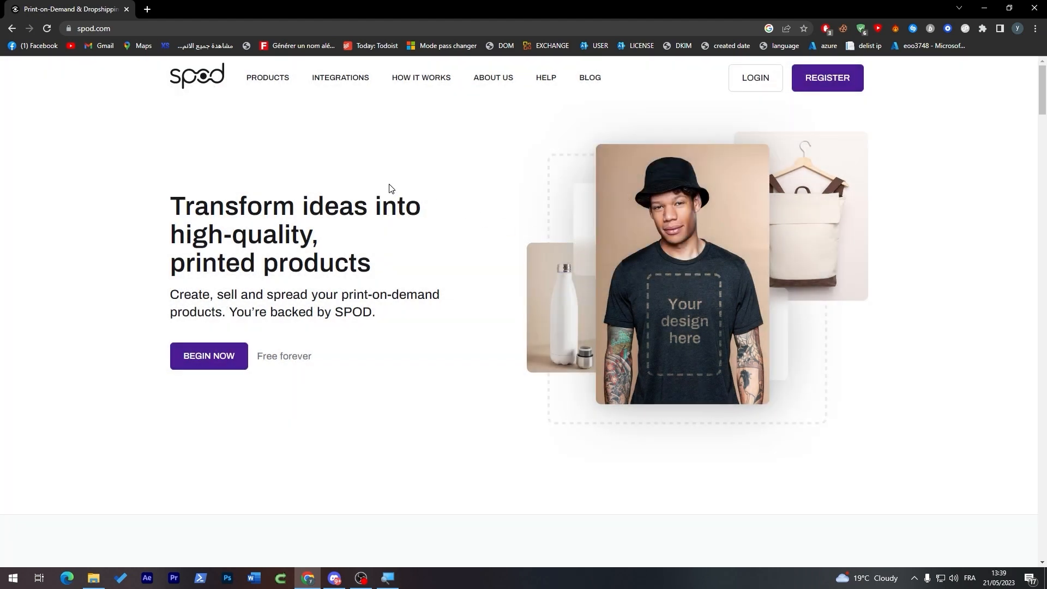
pyautogui.moveTo(259, 340)
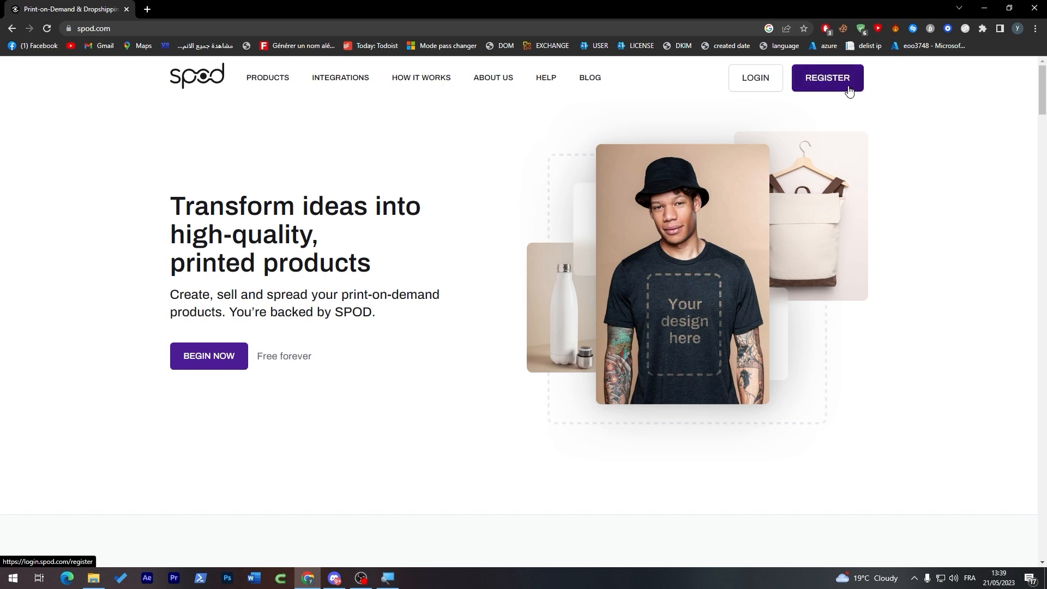
# Register a SPOD account, request an email verification code, and check Gmail for it.
pyautogui.click(827, 77)
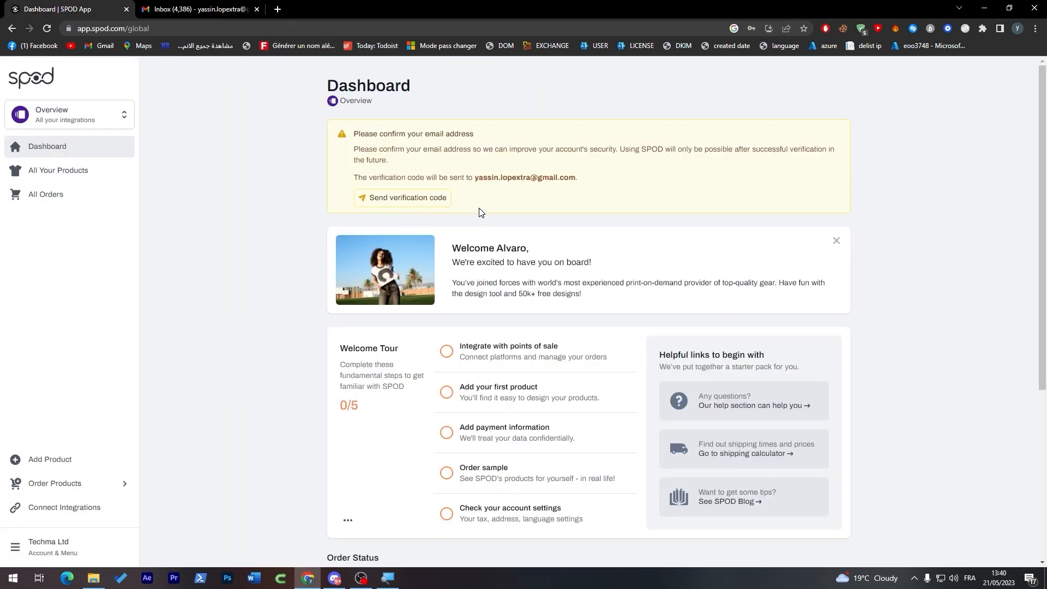
pyautogui.click(402, 197)
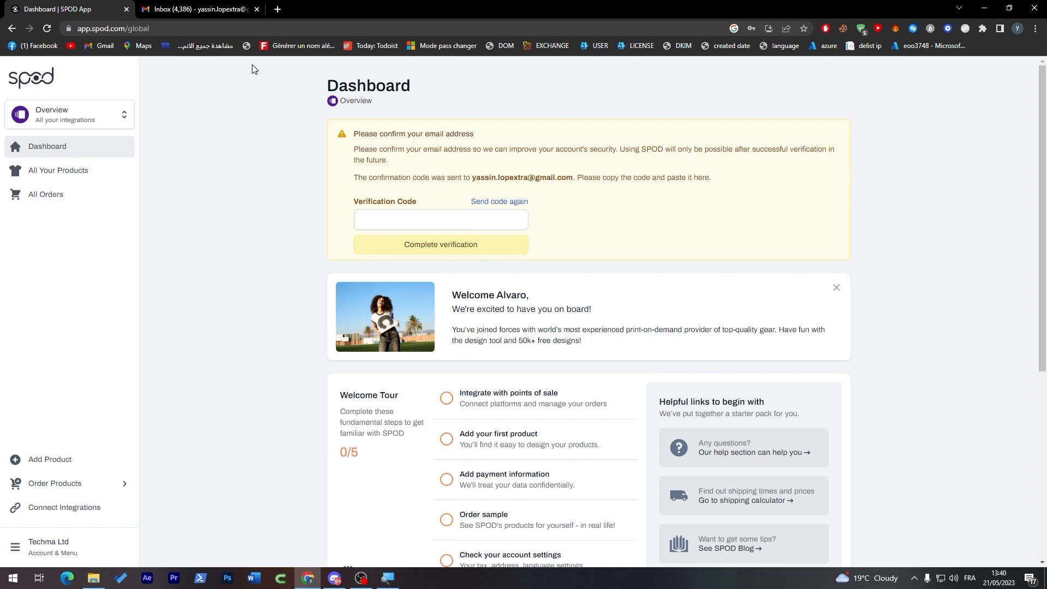
pyautogui.click(194, 9)
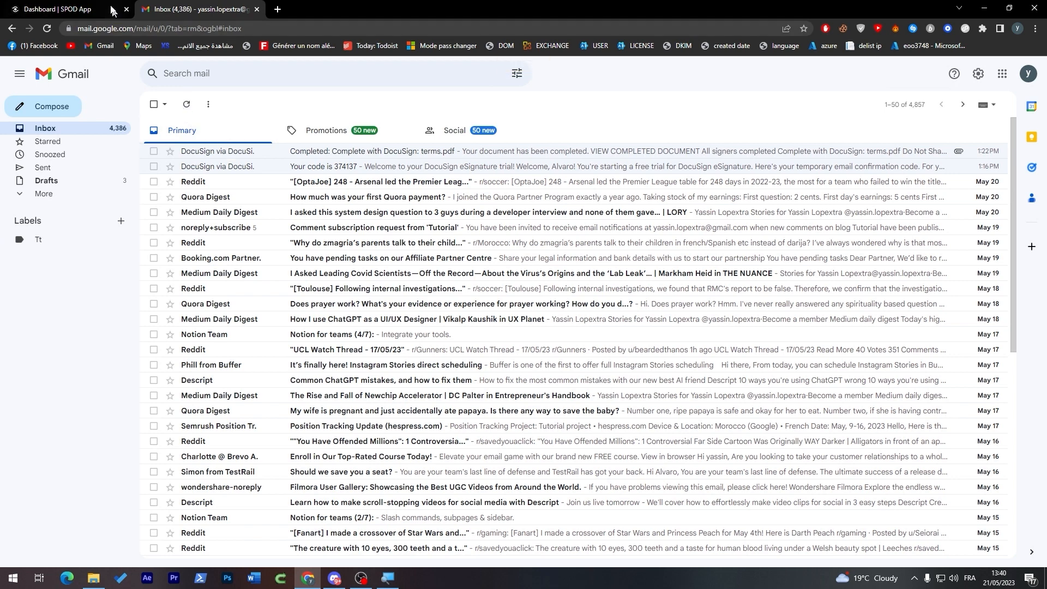
pyautogui.click(57, 9)
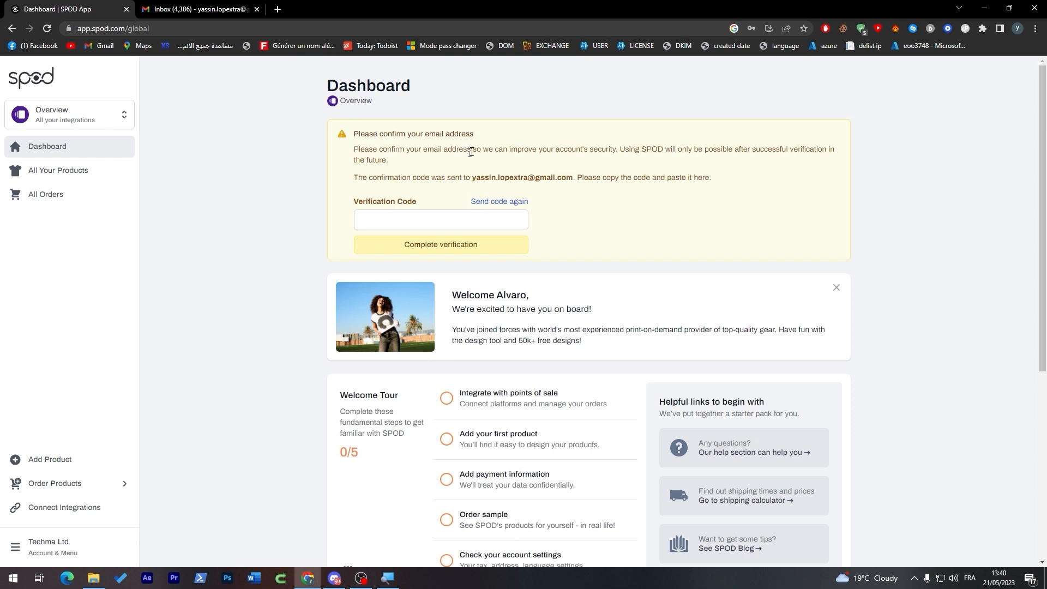
# Browse the Connect Integrations platform list (Order Desk, Shopify, Squarespace, WooCommerce) and return to the top.
pyautogui.scroll(-3)
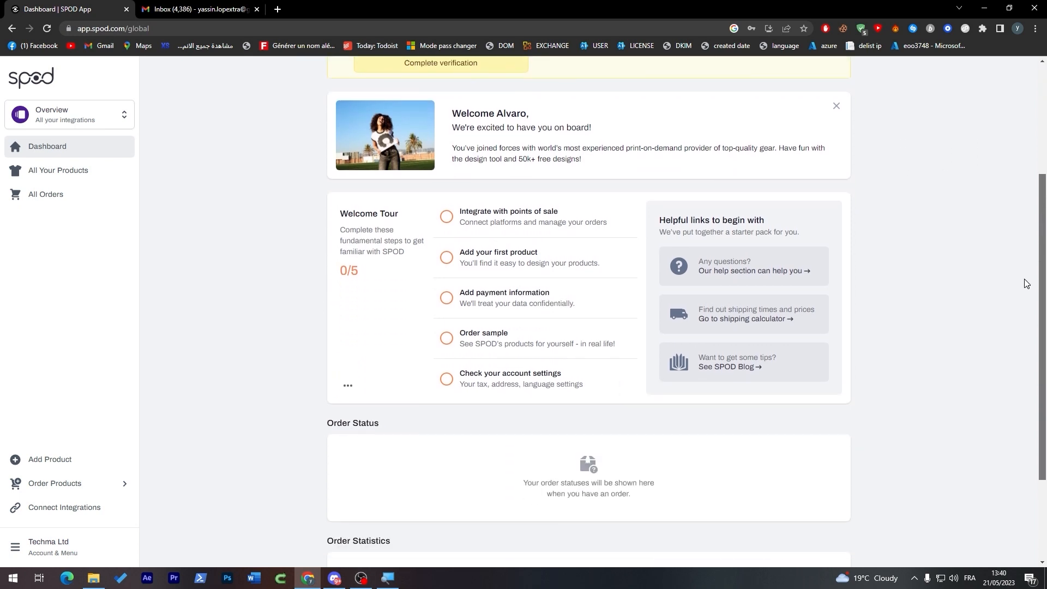
pyautogui.moveTo(496, 224)
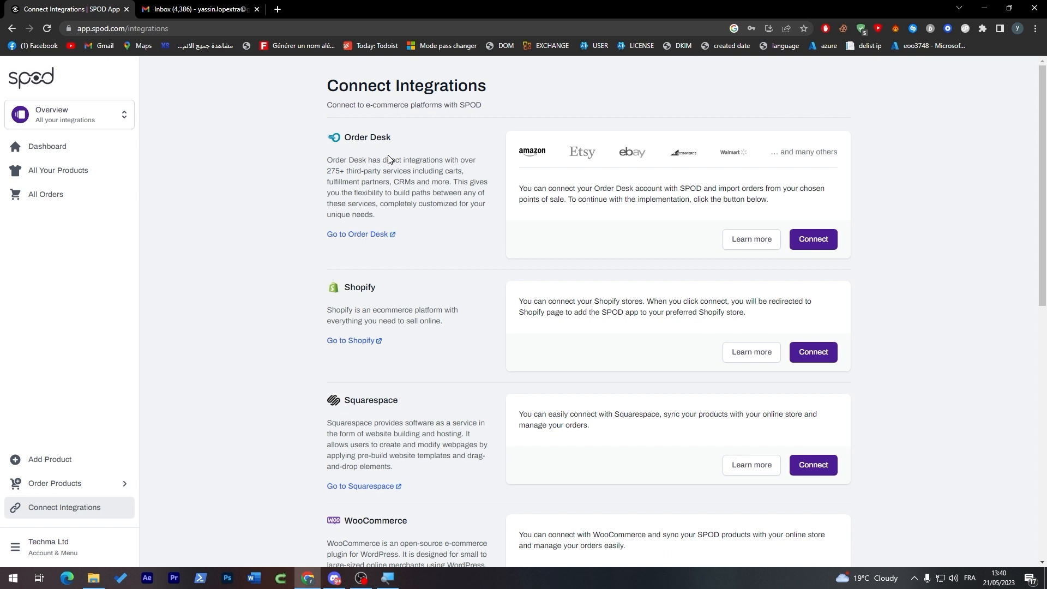
pyautogui.moveTo(877, 183)
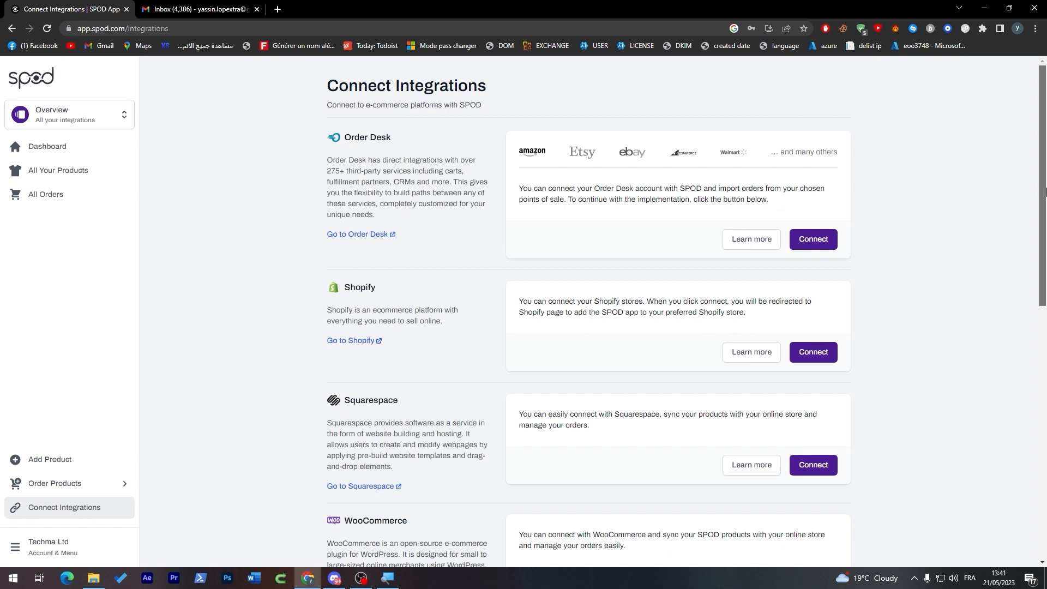
pyautogui.scroll(-3)
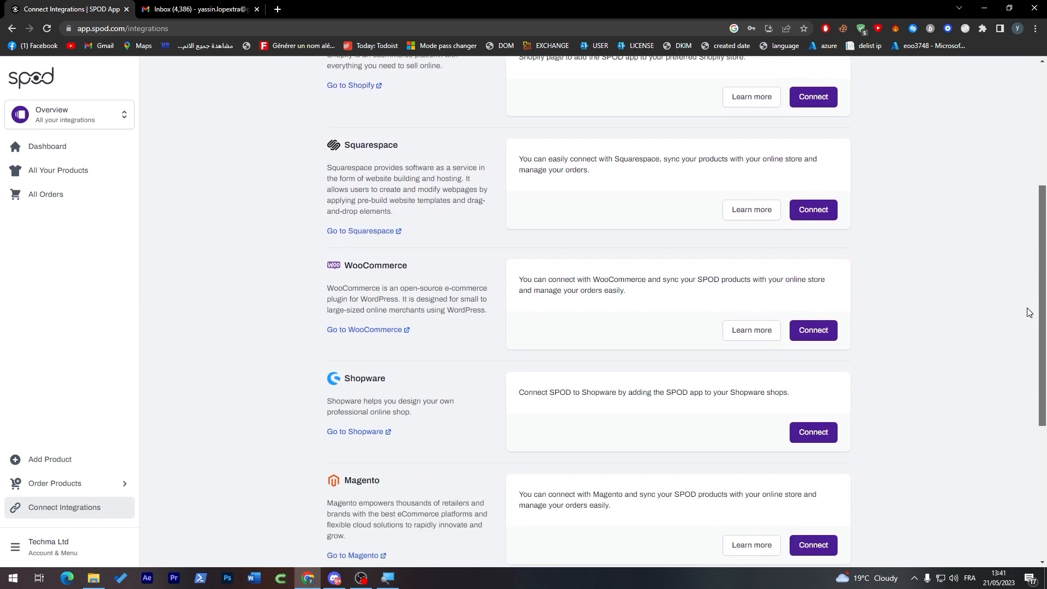
pyautogui.scroll(-3)
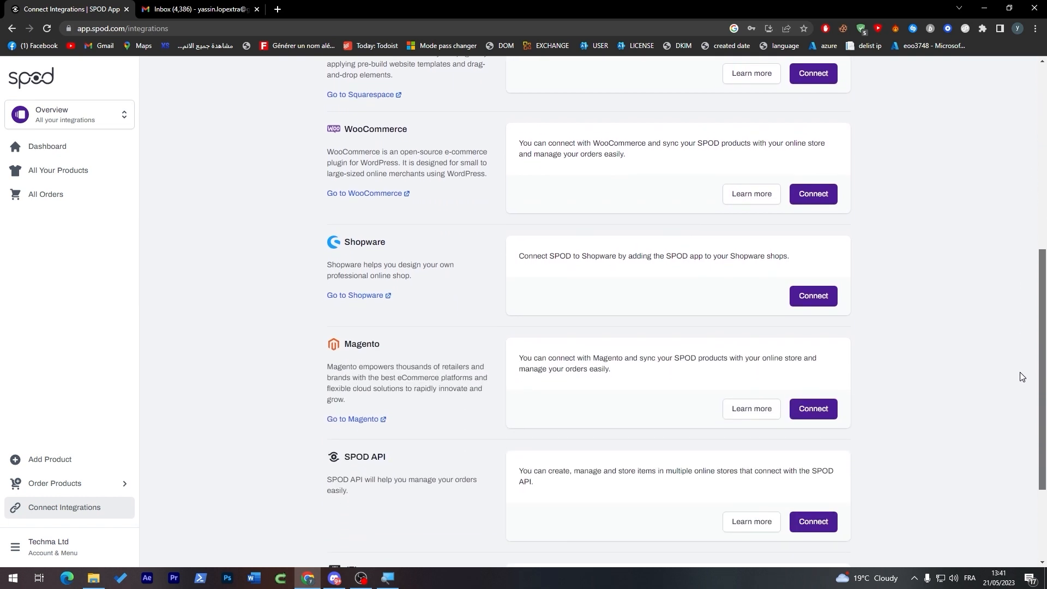
pyautogui.scroll(-3)
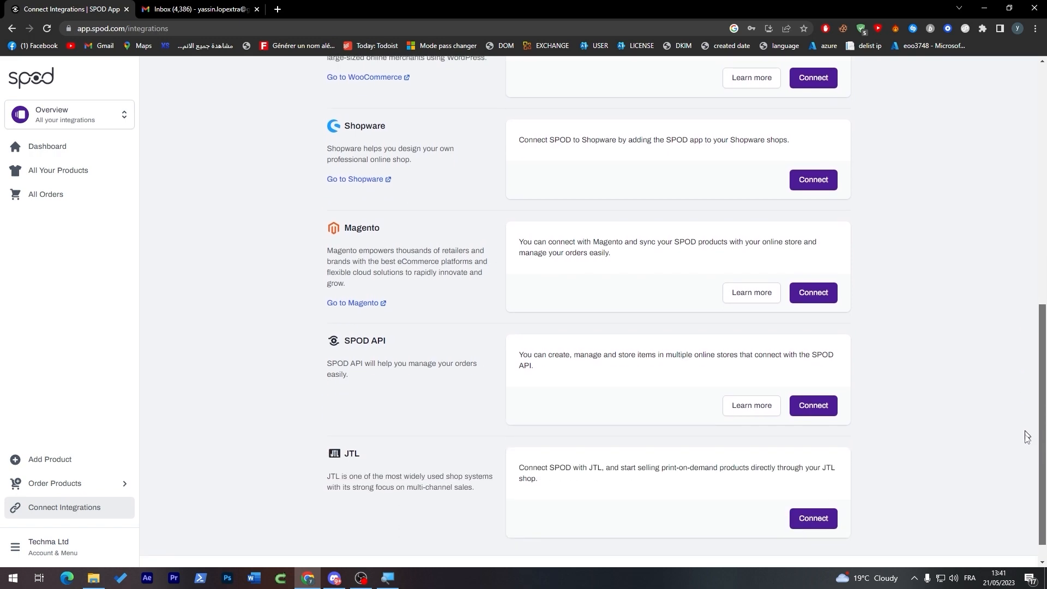
pyautogui.scroll(3)
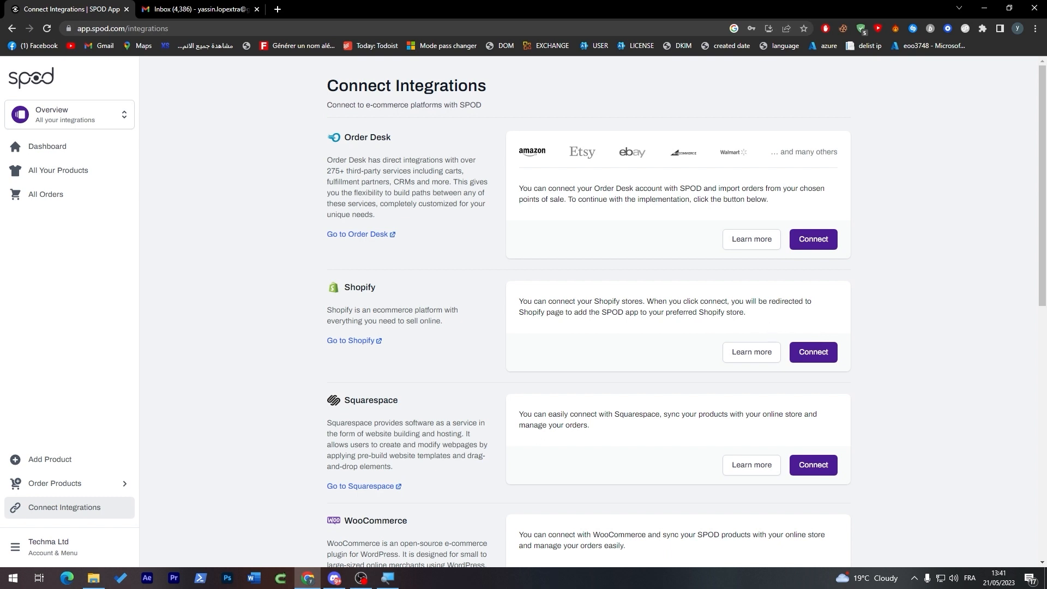
pyautogui.moveTo(520, 302); pyautogui.dragTo(746, 312)
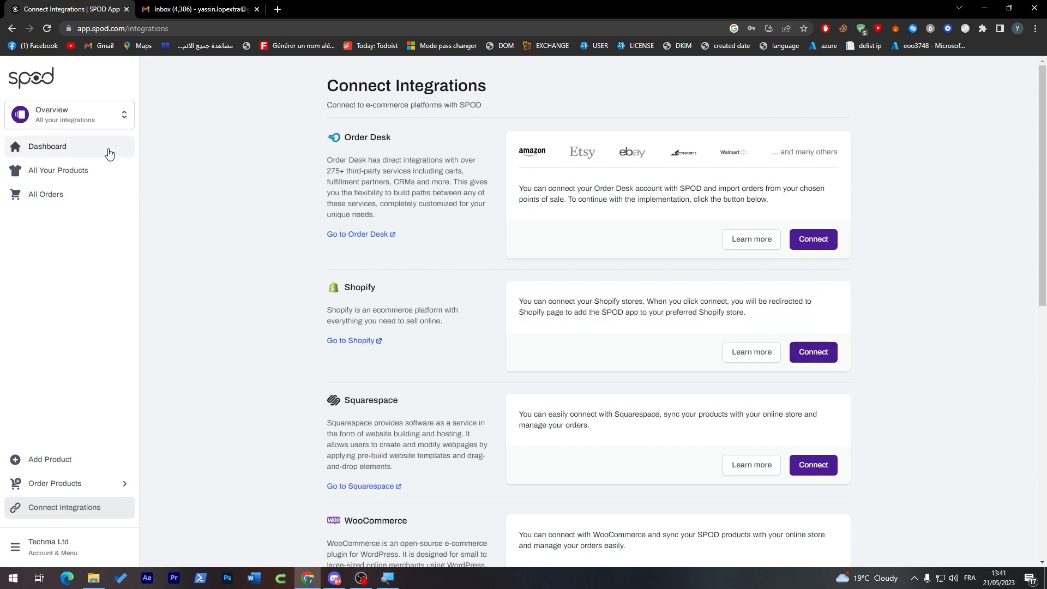
# Return to the dashboard overview and scroll through its tour and statistics sections.
pyautogui.click(47, 146)
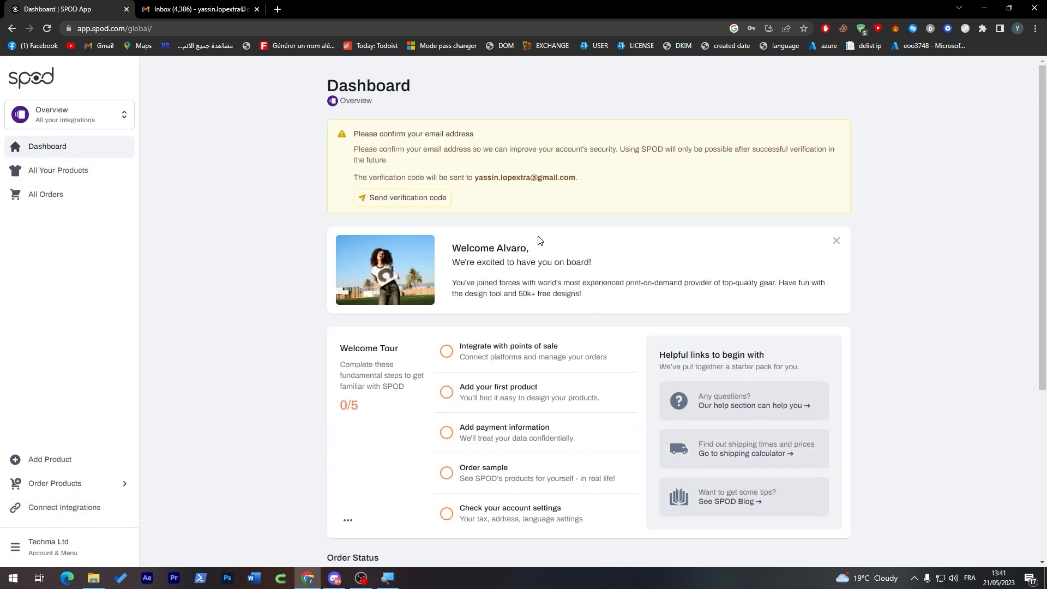
pyautogui.scroll(-3)
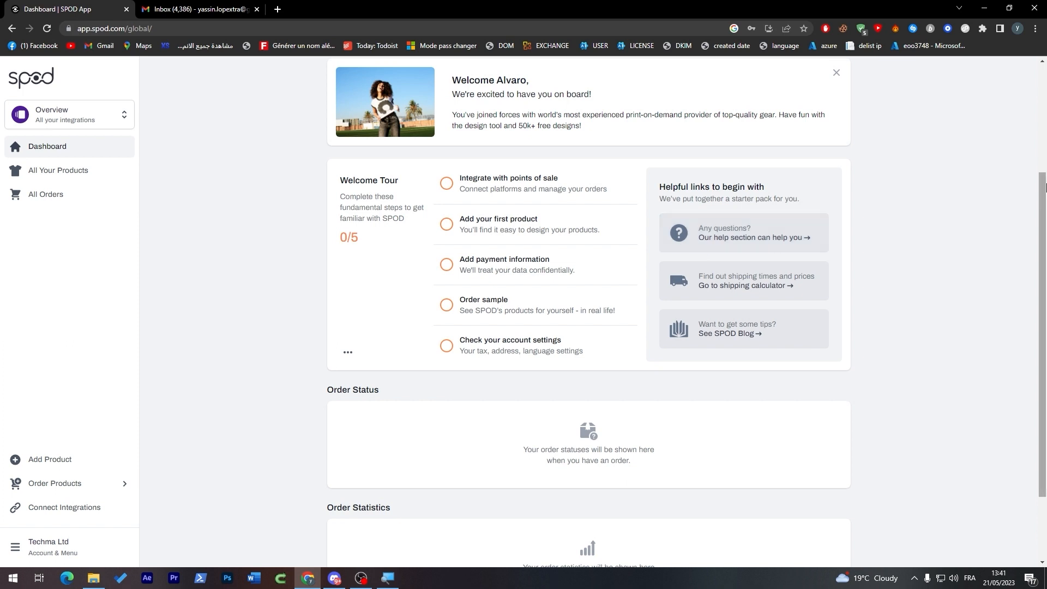
pyautogui.moveTo(443, 205)
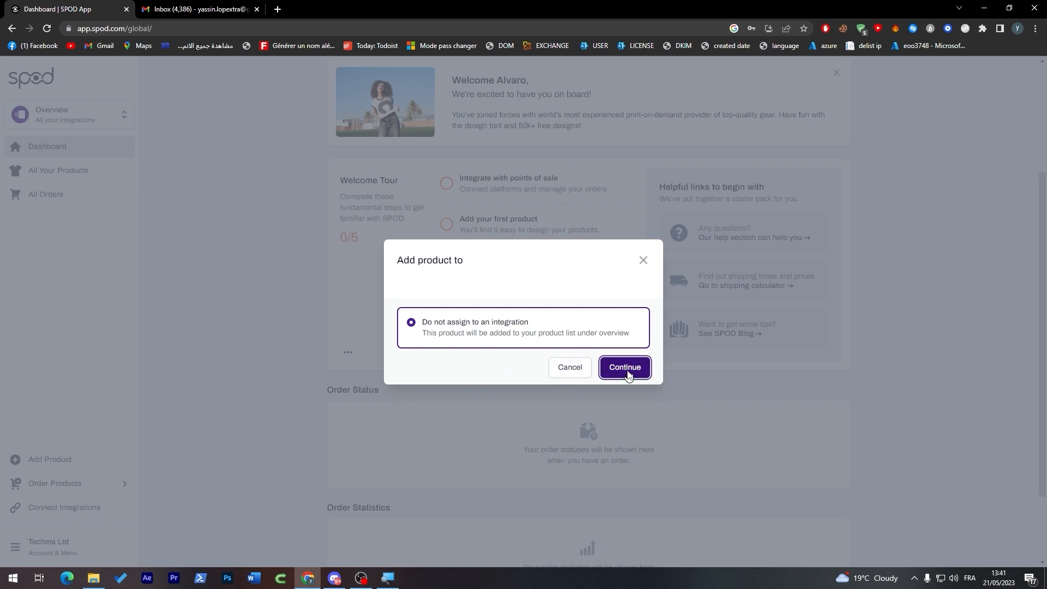
# Continue unassigned with the Men's Premium T-Shirt and preview its side and front views.
pyautogui.click(625, 366)
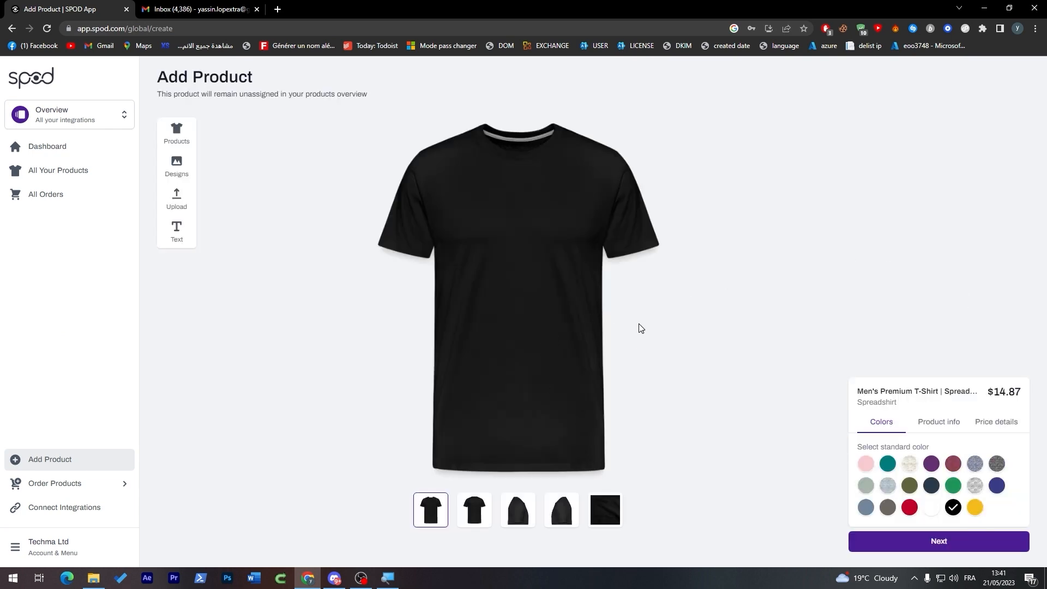
pyautogui.moveTo(524, 211)
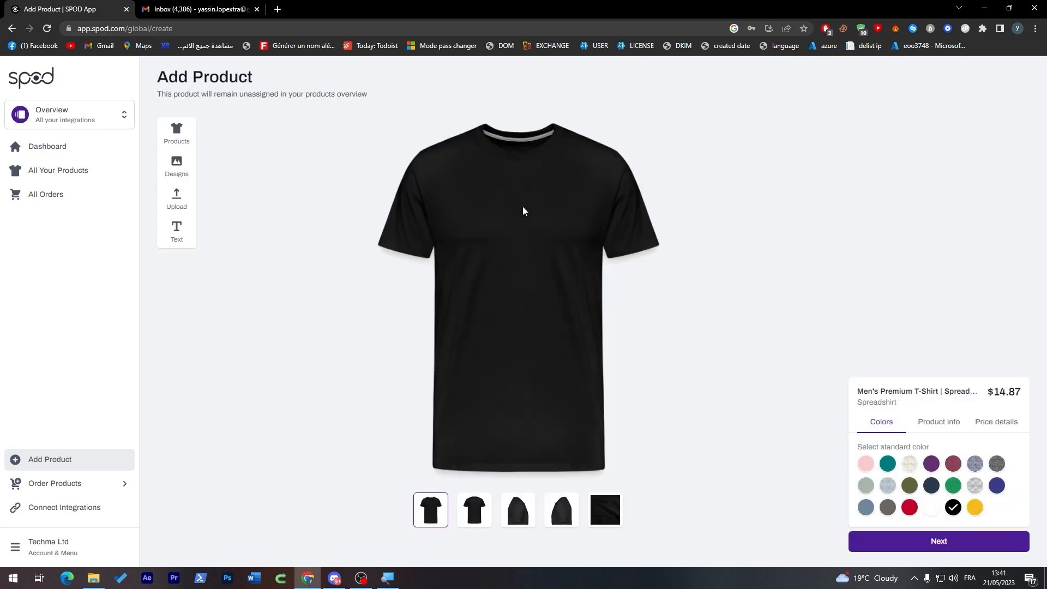
pyautogui.moveTo(462, 224)
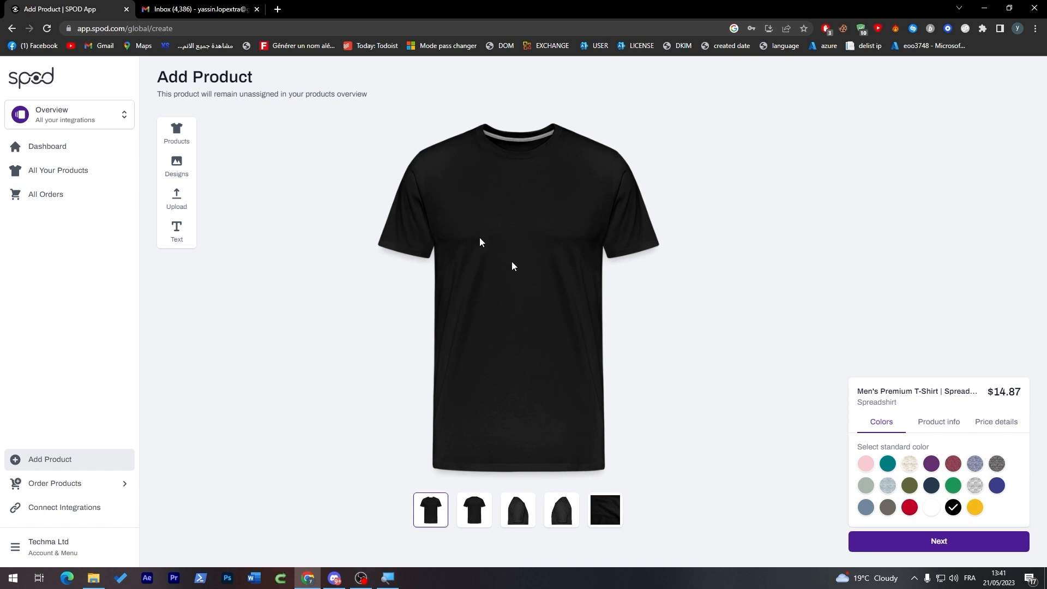
pyautogui.moveTo(474, 510)
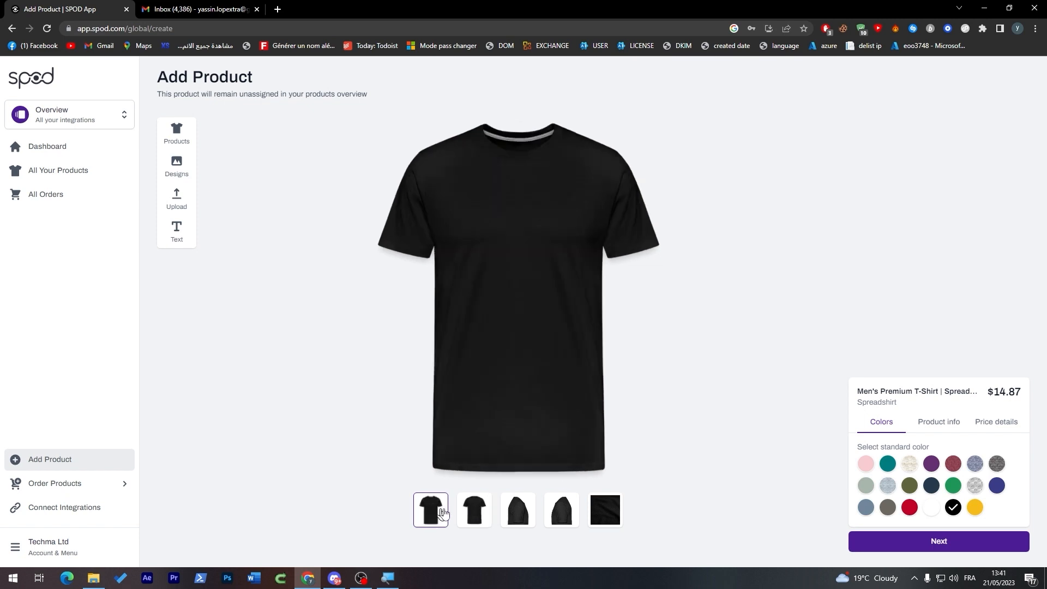
pyautogui.click(561, 510)
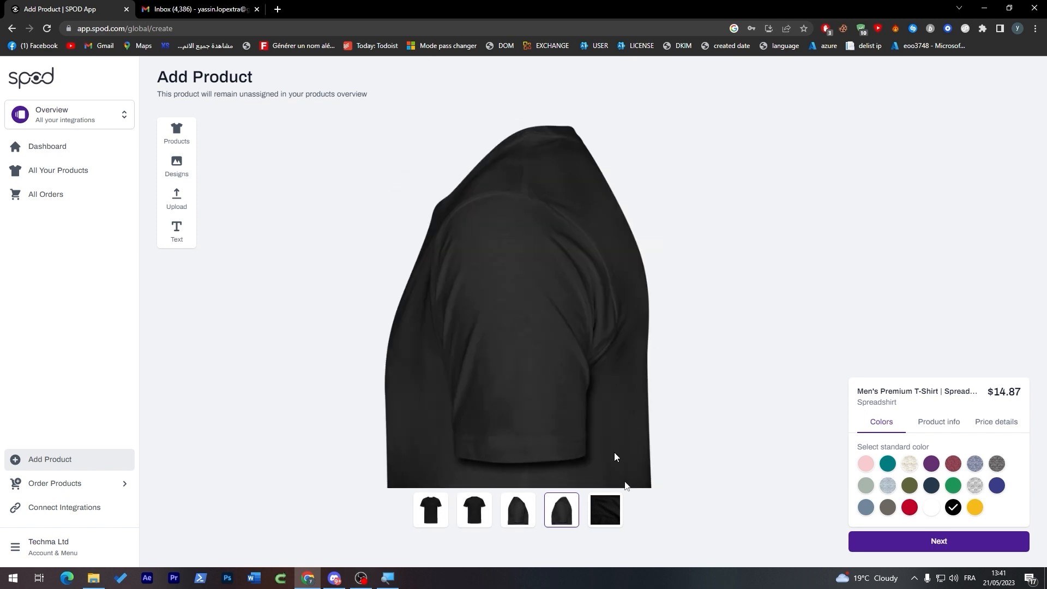
pyautogui.click(431, 509)
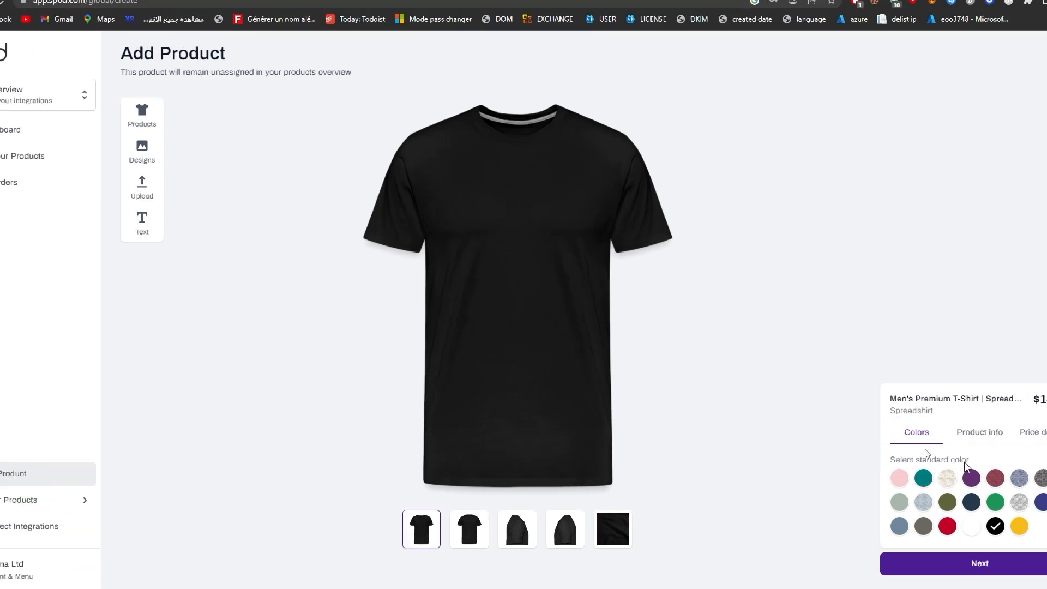
# Try teal, light blue-grey and dark blue shirt colours, then settle on grey.
pyautogui.click(924, 478)
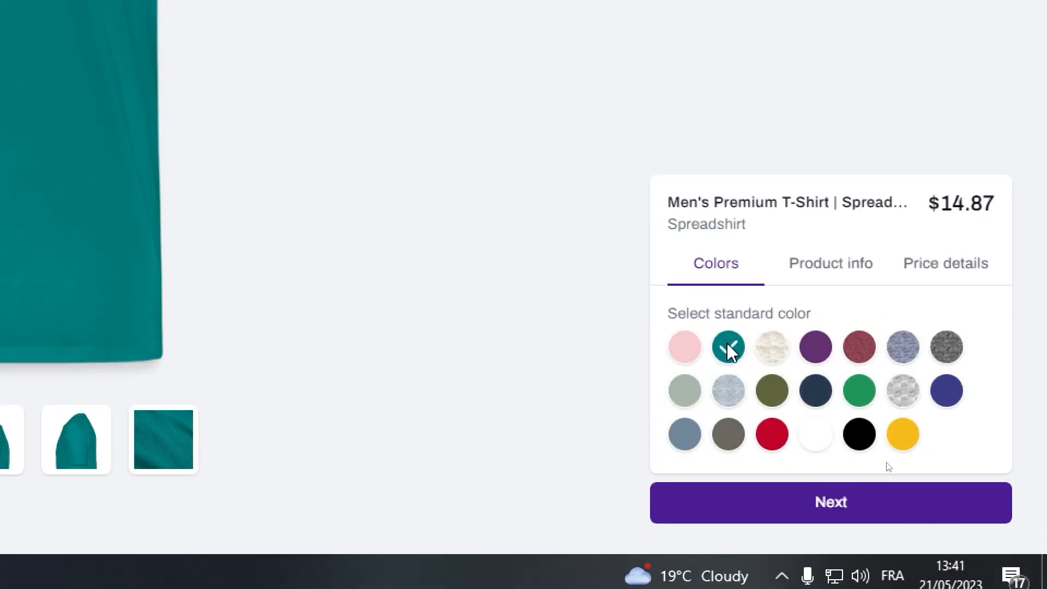
pyautogui.click(771, 391)
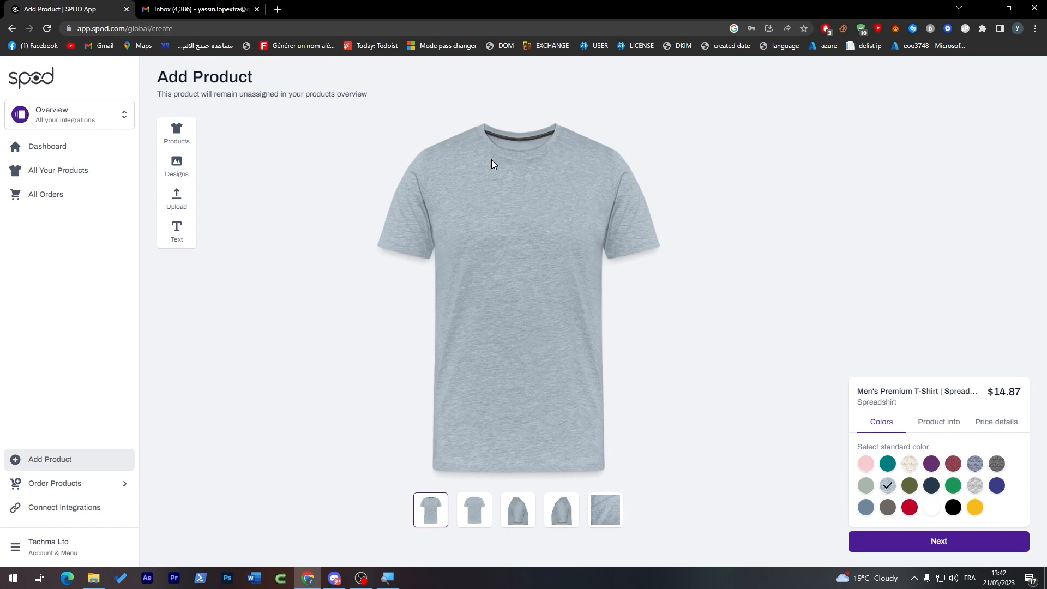
pyautogui.moveTo(481, 230)
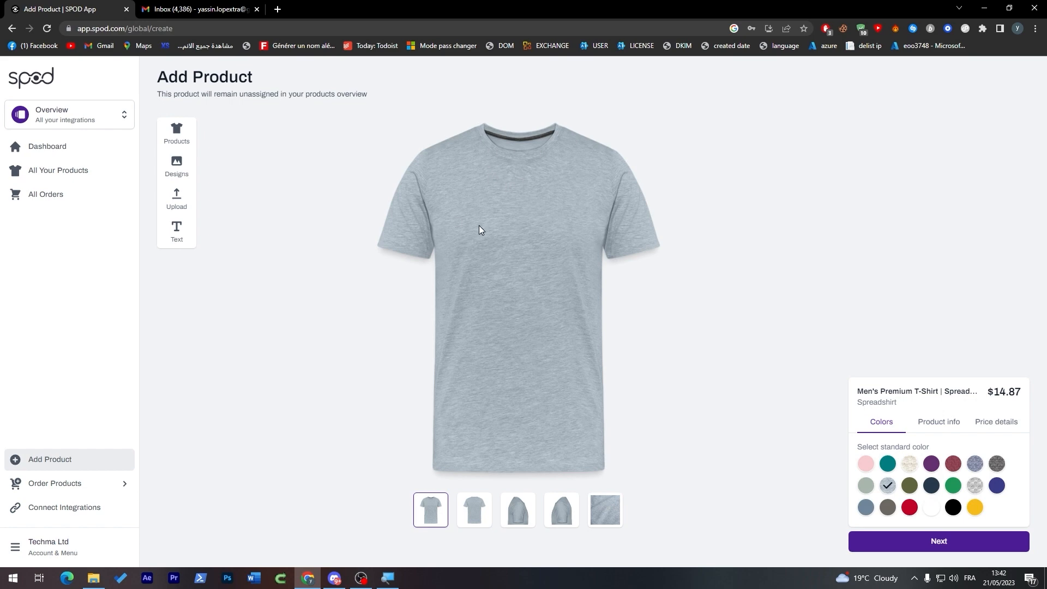
pyautogui.moveTo(907, 446)
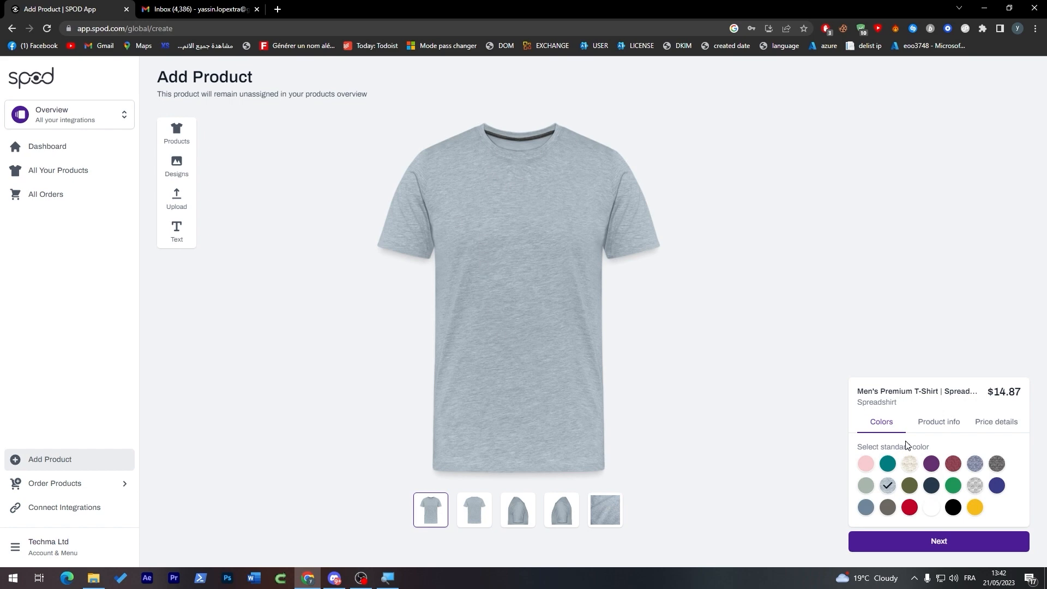
pyautogui.click(997, 486)
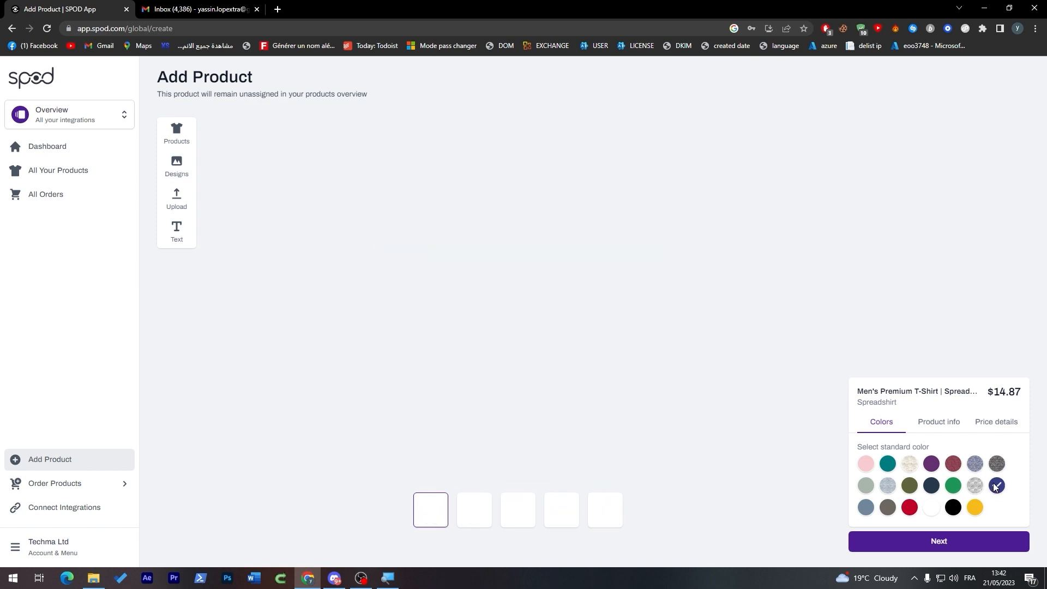
pyautogui.click(888, 486)
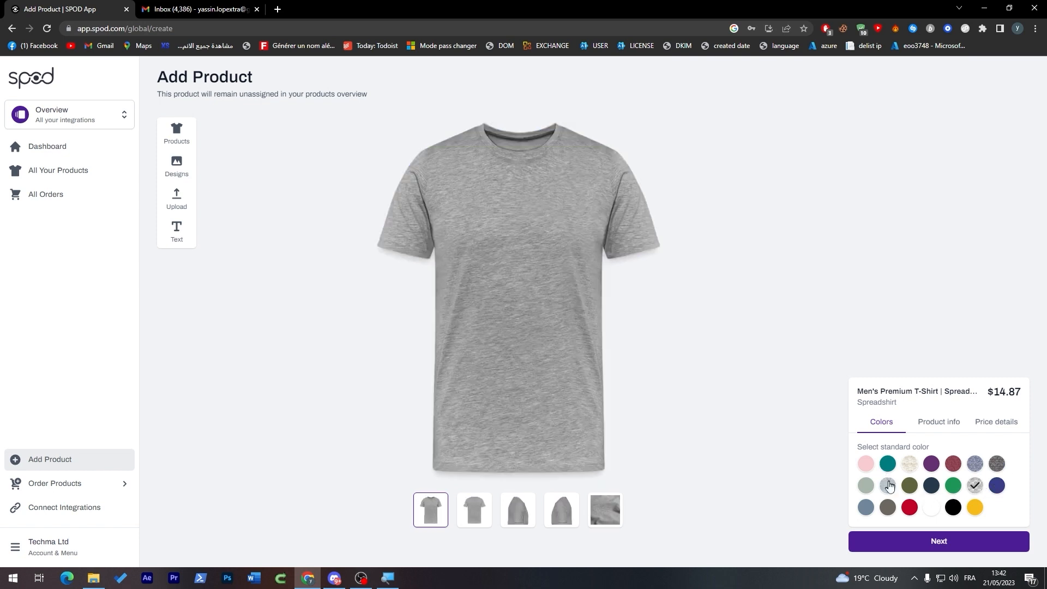
pyautogui.click(887, 507)
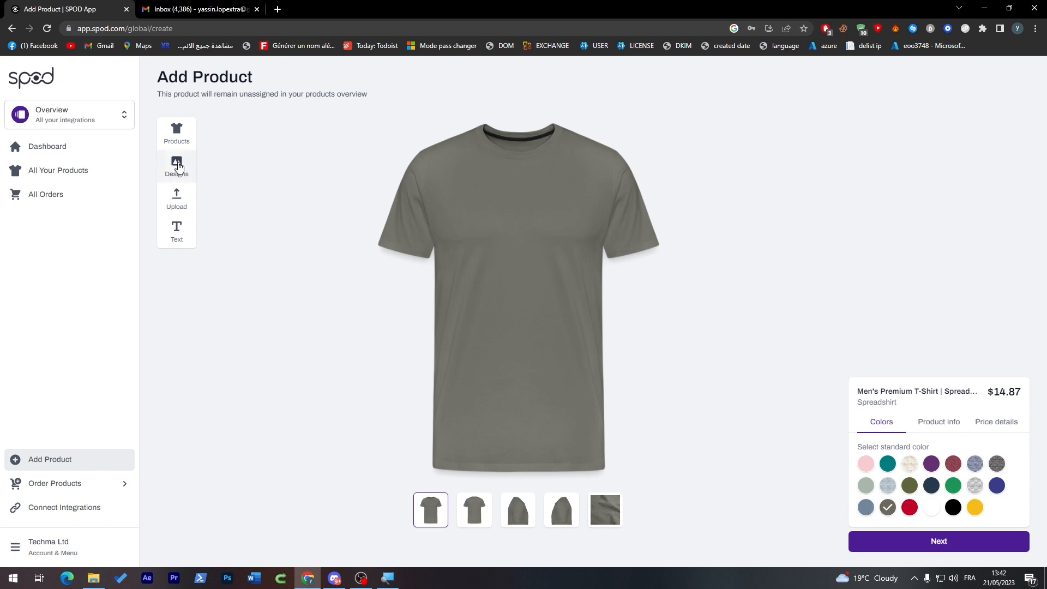
# Place the Jordan silhouette design from the gallery, shrunk small on the upper chest.
pyautogui.click(176, 165)
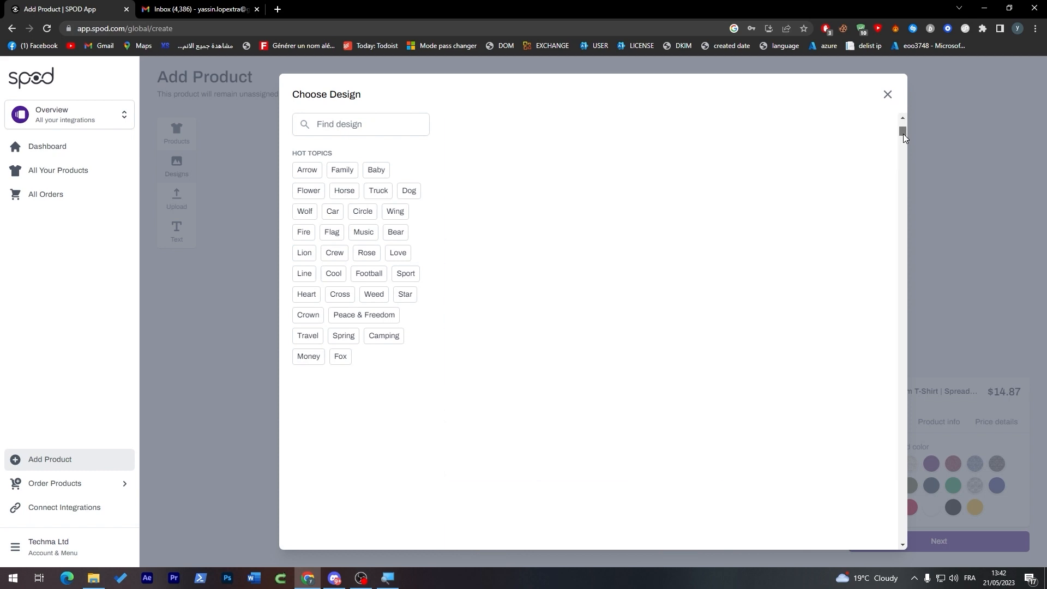
pyautogui.scroll(-3)
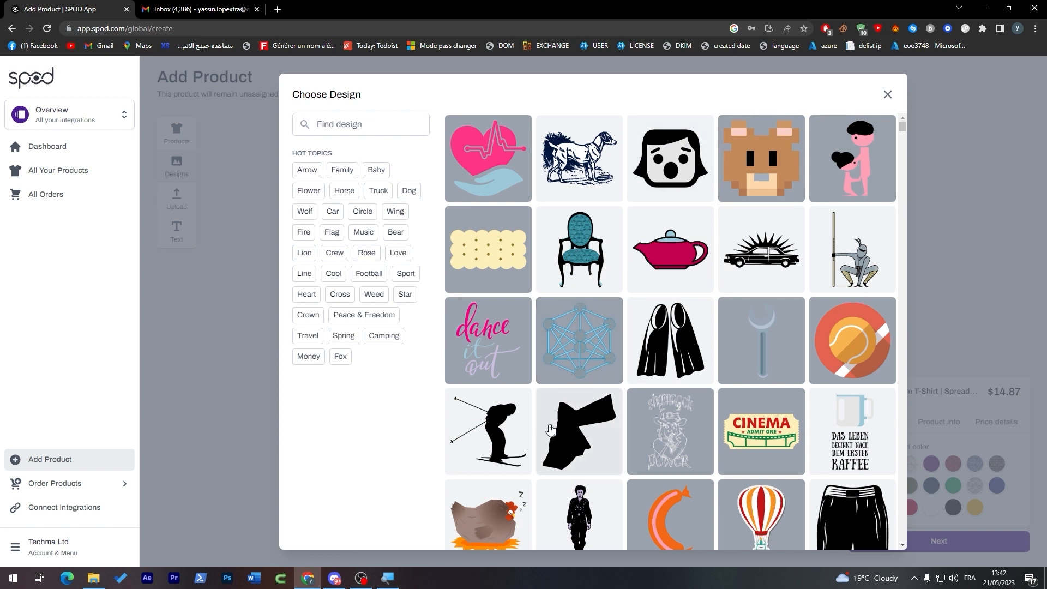
pyautogui.click(578, 431)
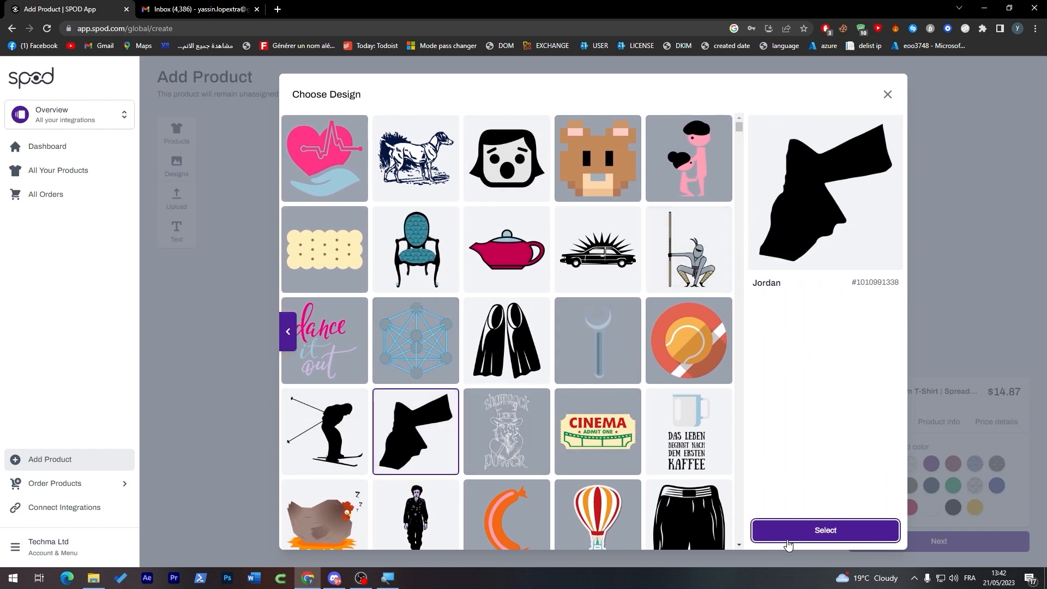
pyautogui.click(825, 530)
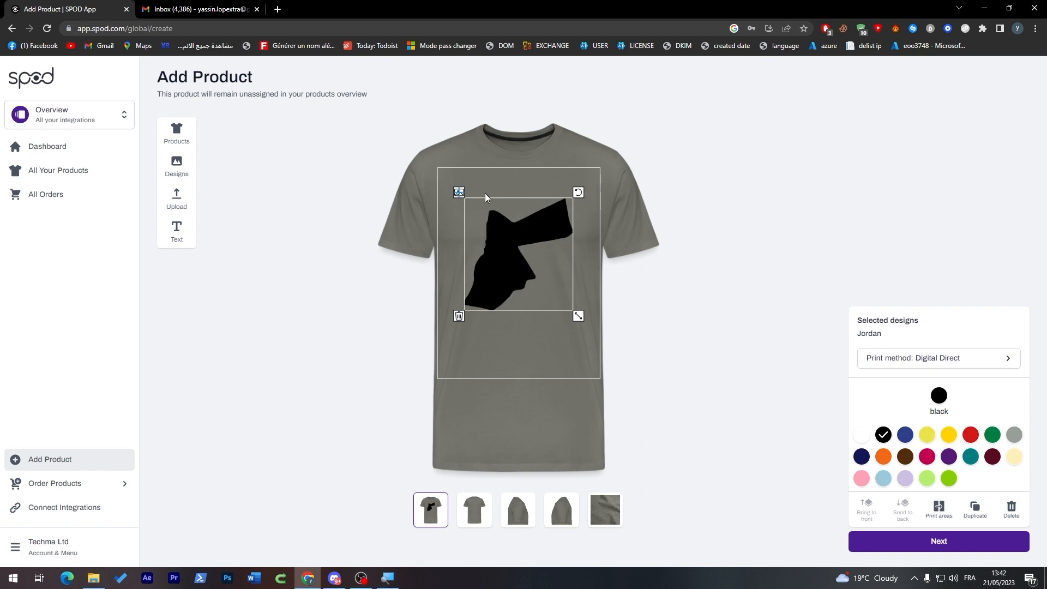
pyautogui.moveTo(492, 235)
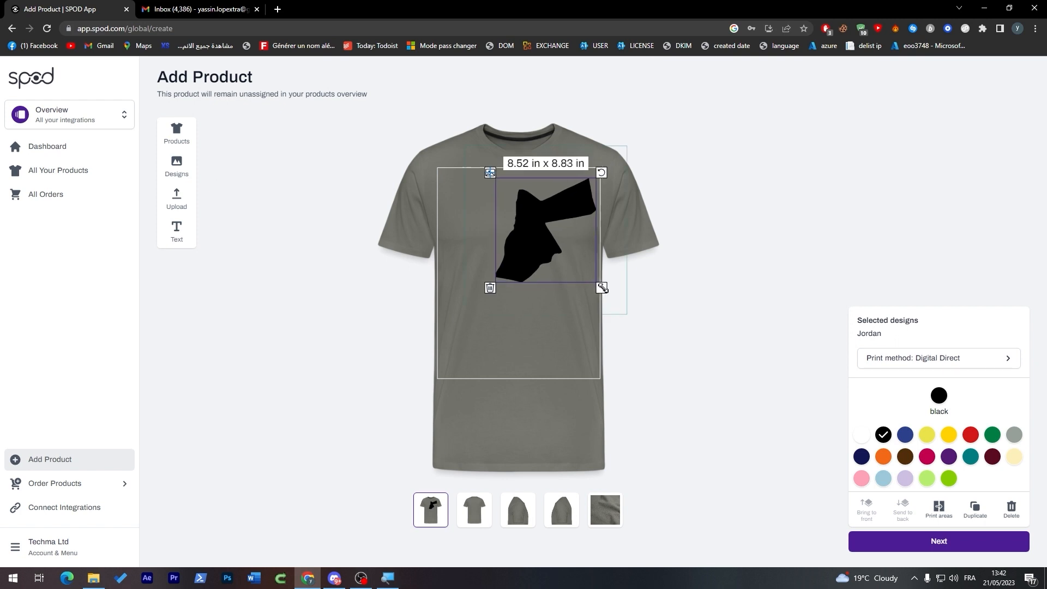
pyautogui.moveTo(600, 288); pyautogui.dragTo(563, 247)
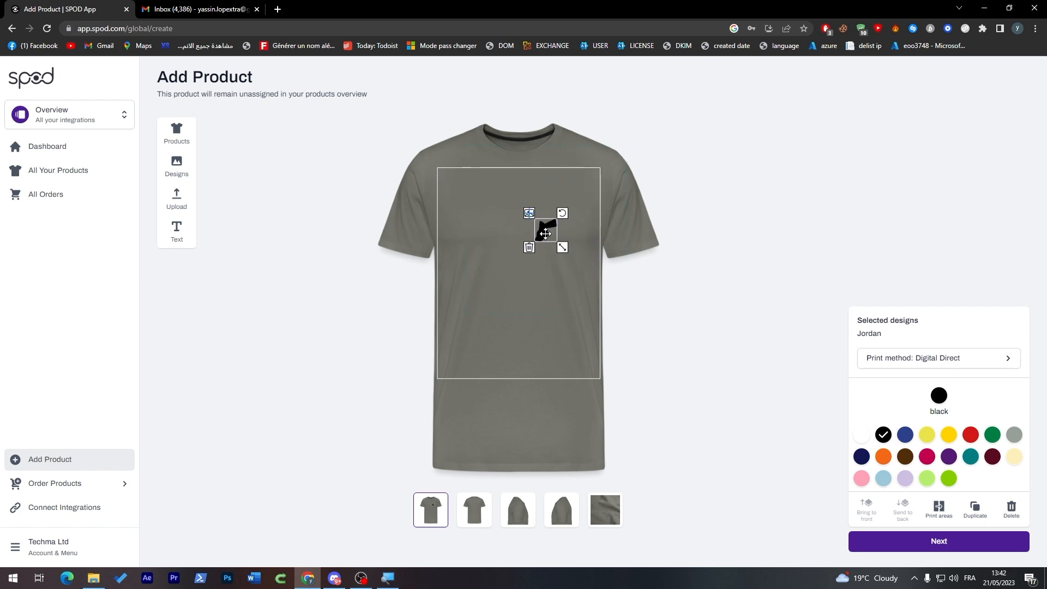
pyautogui.moveTo(546, 230); pyautogui.dragTo(573, 205)
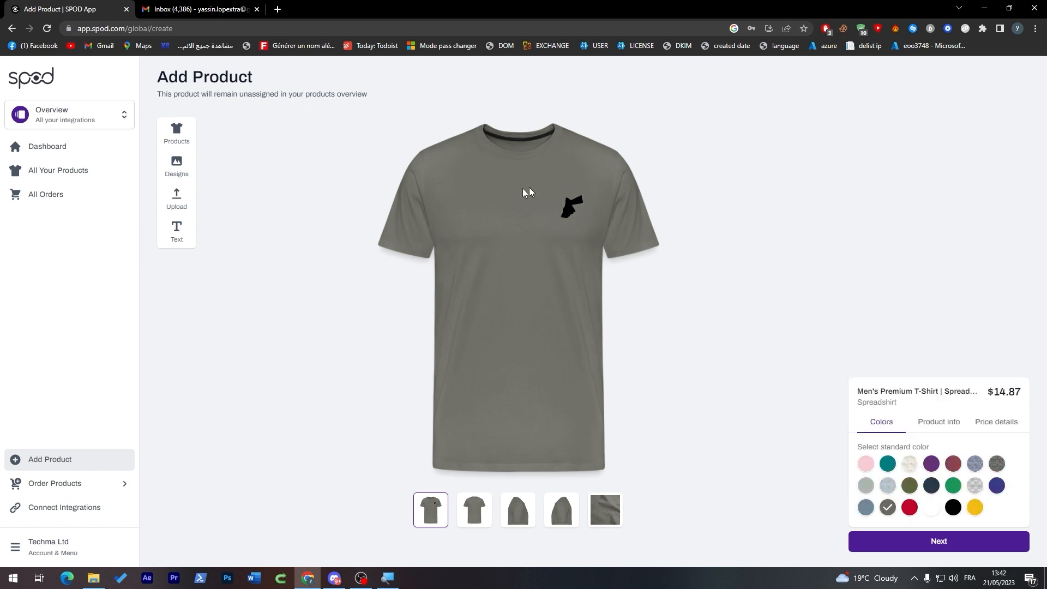
pyautogui.moveTo(518, 292)
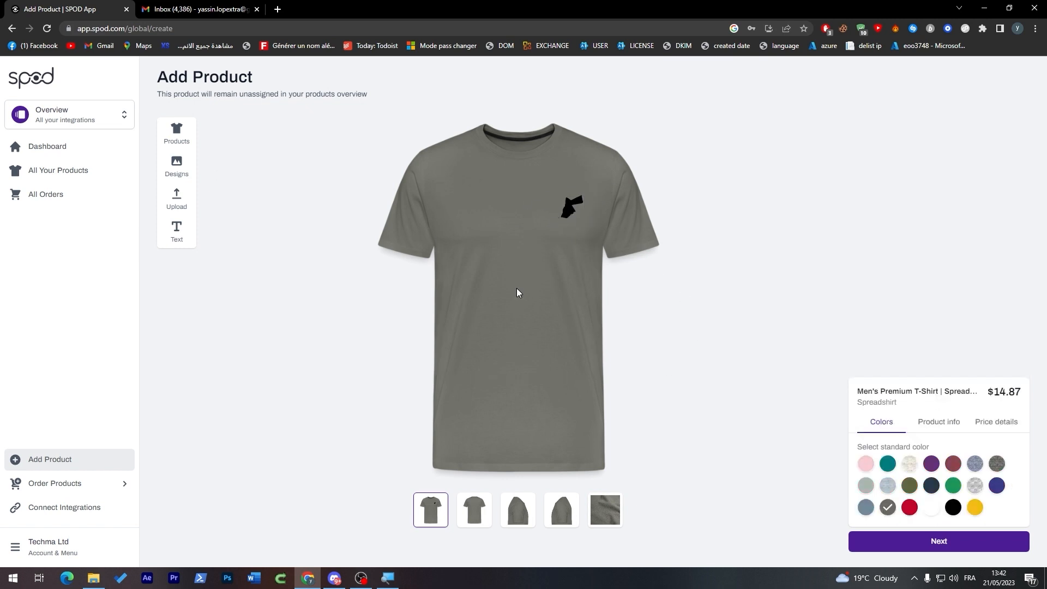
# Add bold 'LUCKY' text to the shirt, positioned lower on the chest.
pyautogui.click(176, 231)
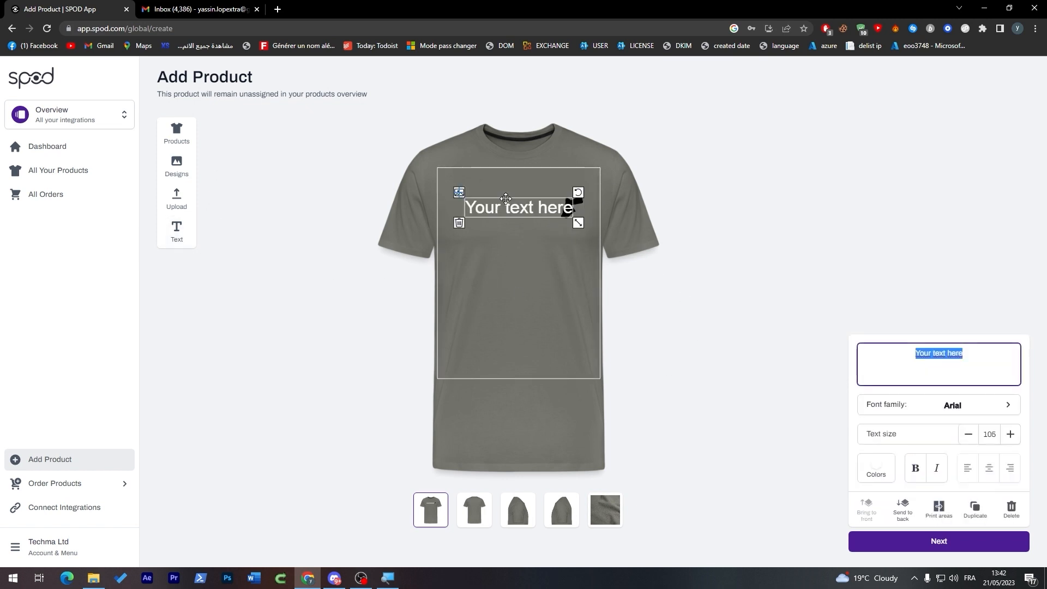
pyautogui.moveTo(520, 207); pyautogui.dragTo(520, 242)
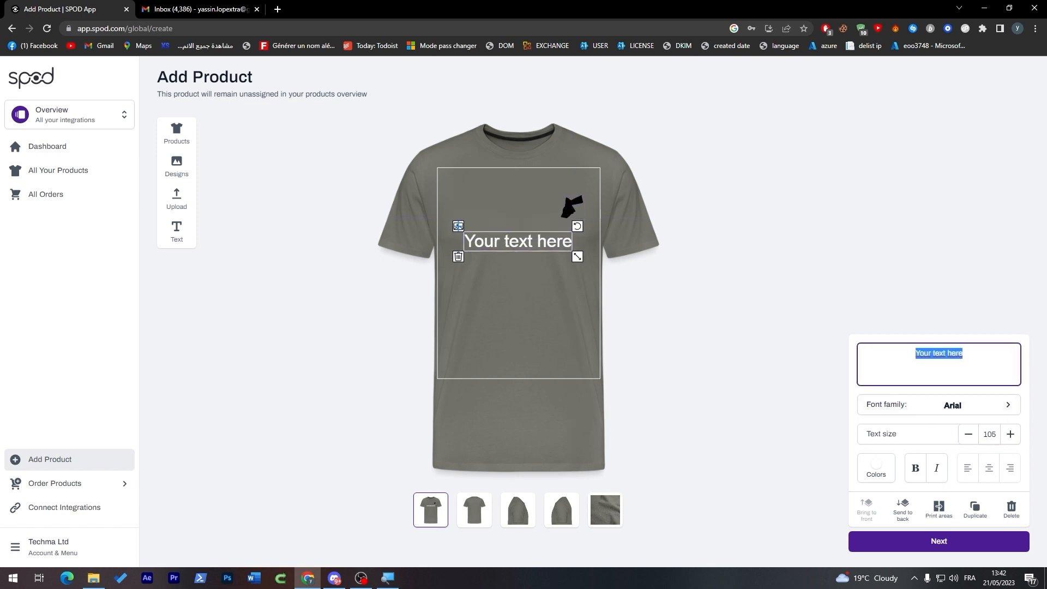
pyautogui.write('LUCKY')
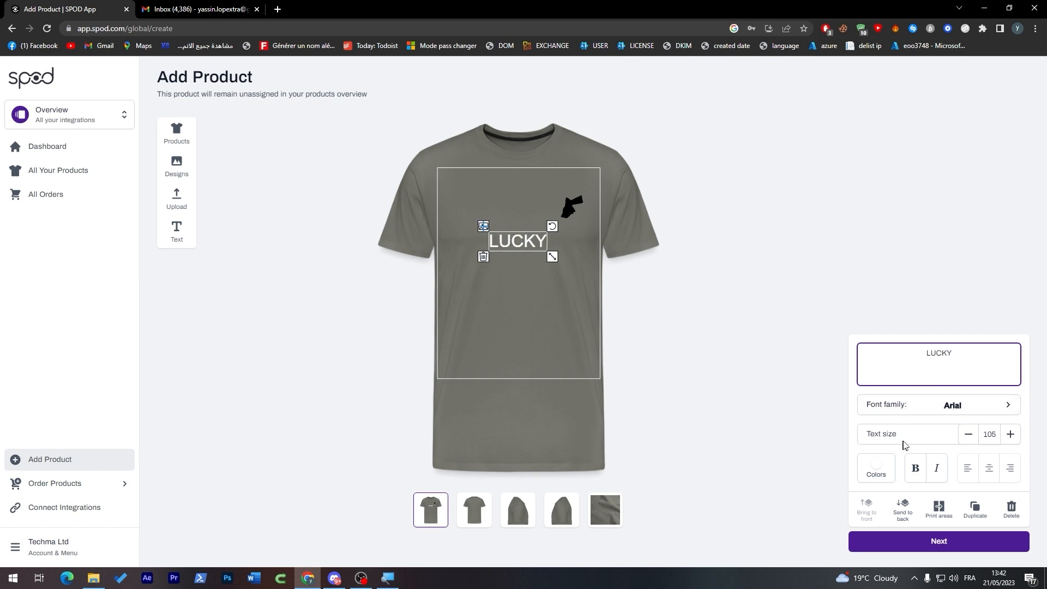
pyautogui.click(916, 467)
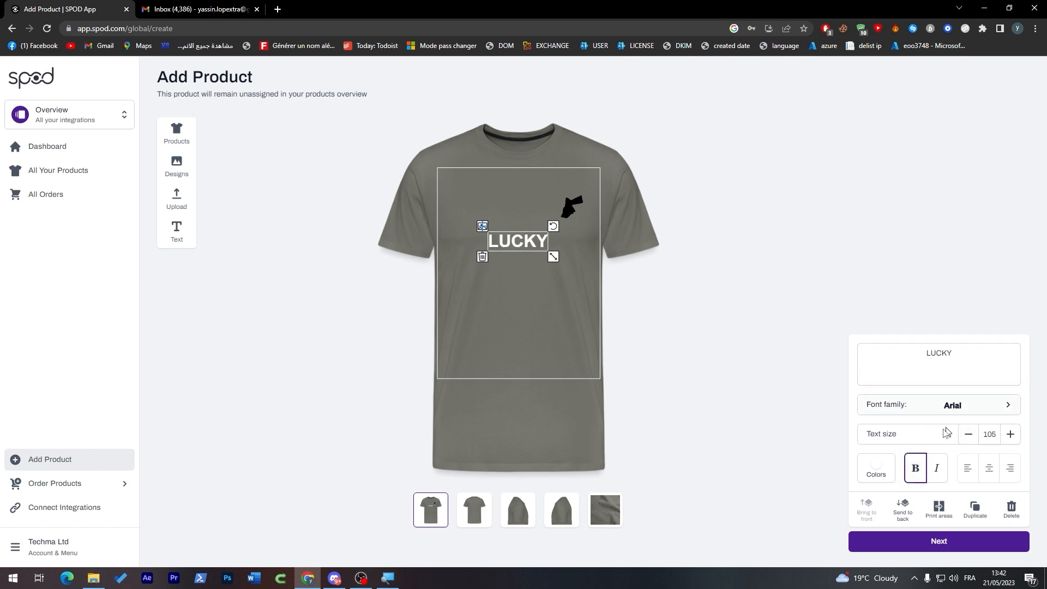
# Try smooth flex, neon orange flex, gold and black glitz, then revert to Digital Direct.
pyautogui.click(875, 474)
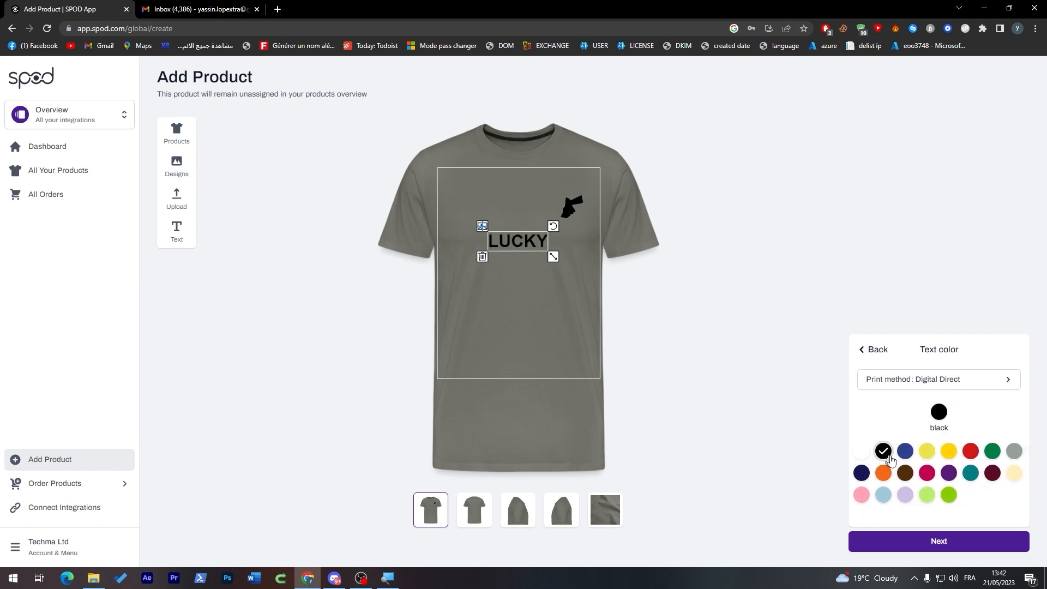
pyautogui.click(938, 380)
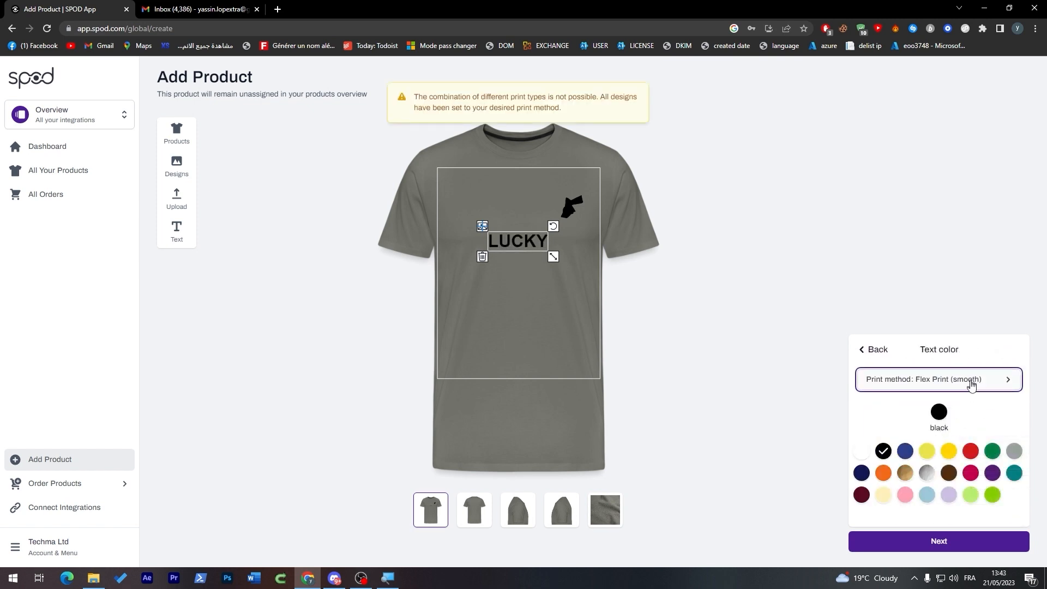
pyautogui.click(938, 378)
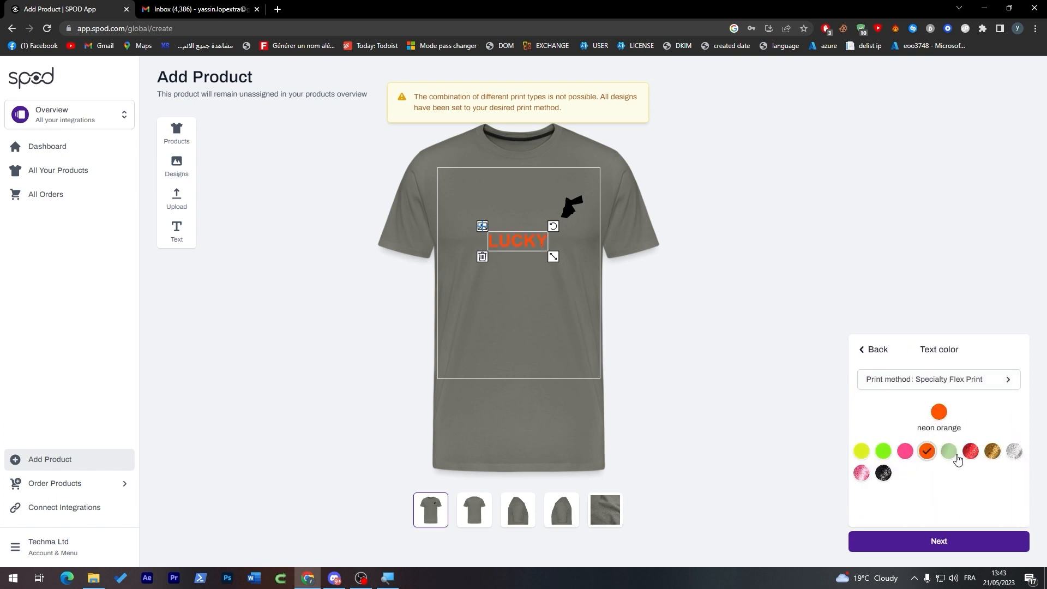
pyautogui.click(993, 451)
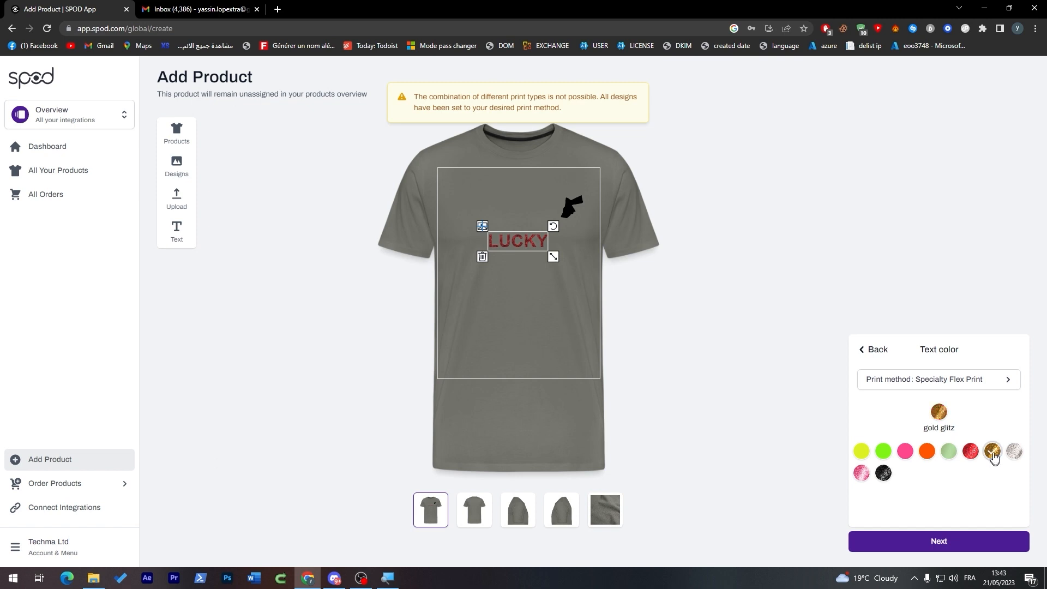
pyautogui.click(872, 349)
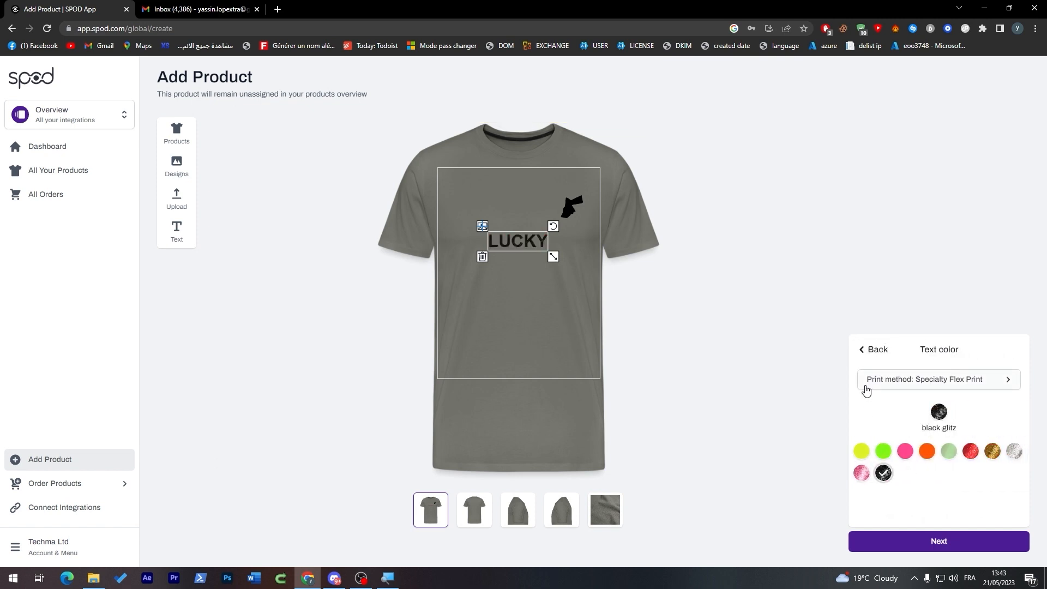
pyautogui.click(938, 380)
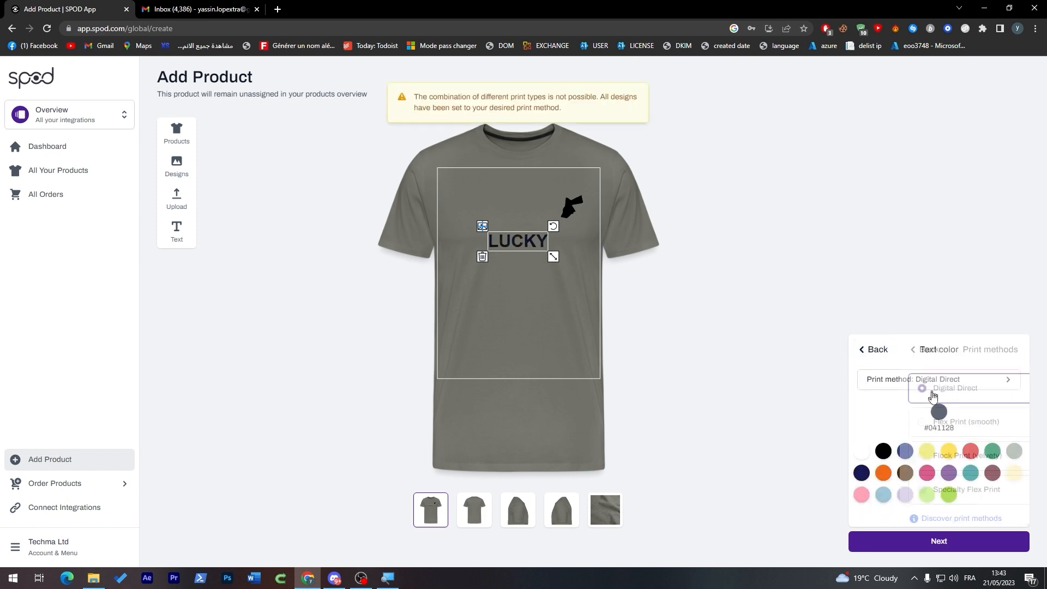
pyautogui.click(944, 379)
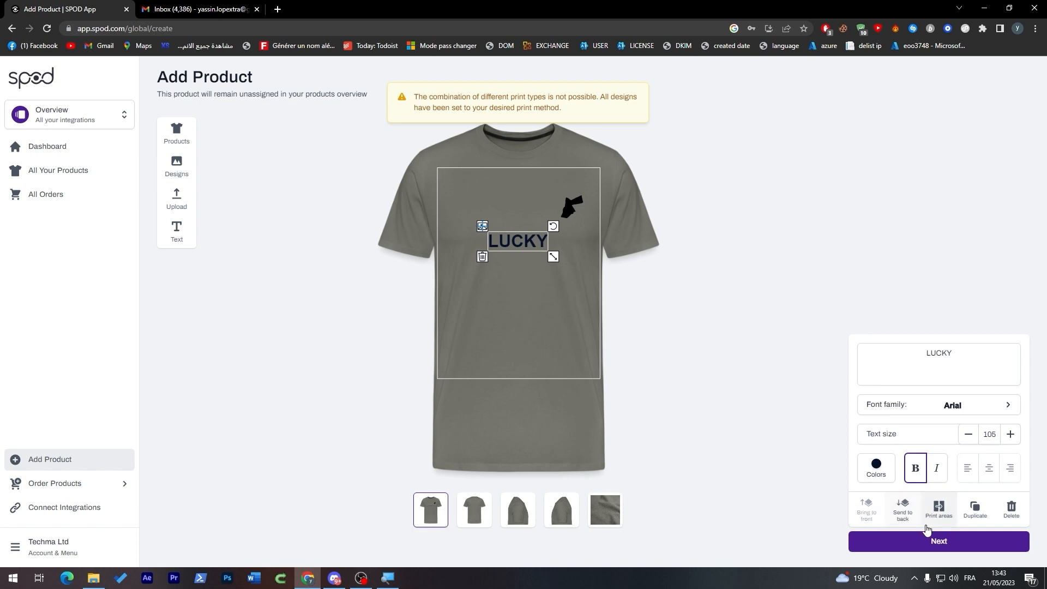
# Move the LUCKY text to the shirt's back, raising the price to $19.87.
pyautogui.click(939, 508)
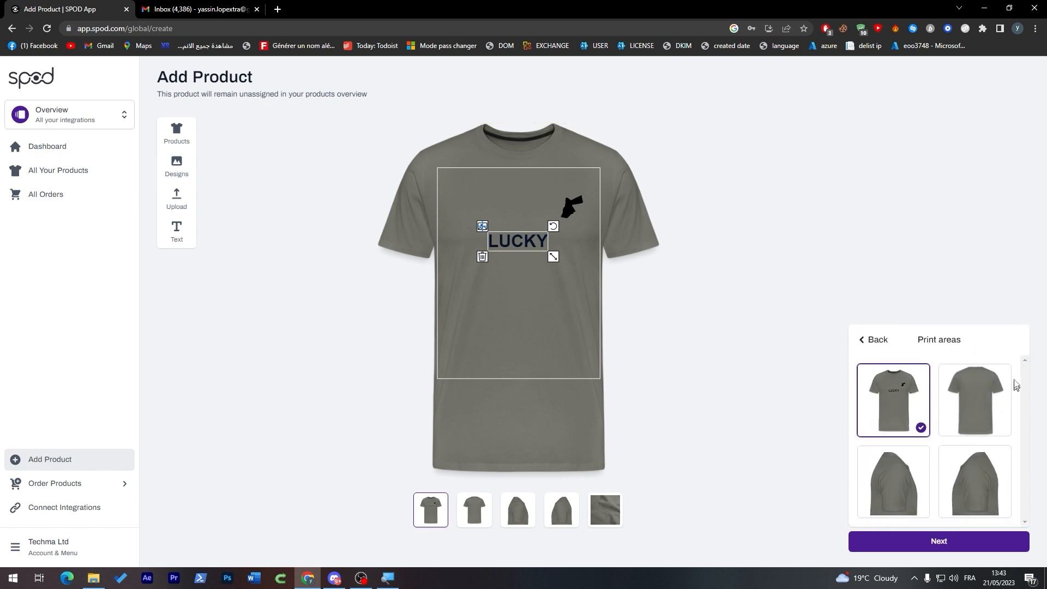
pyautogui.click(473, 510)
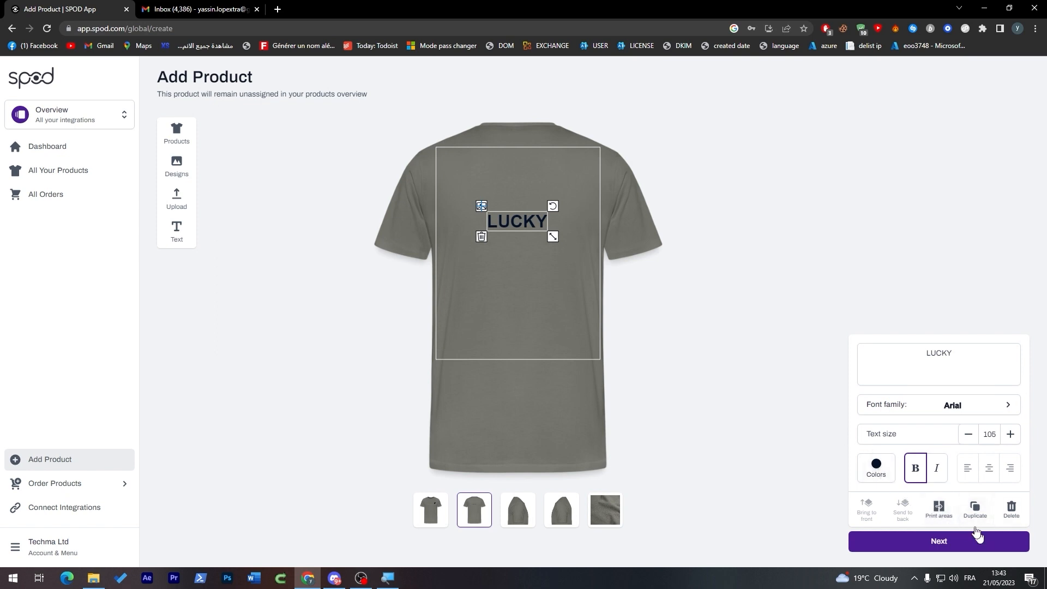
pyautogui.moveTo(746, 407)
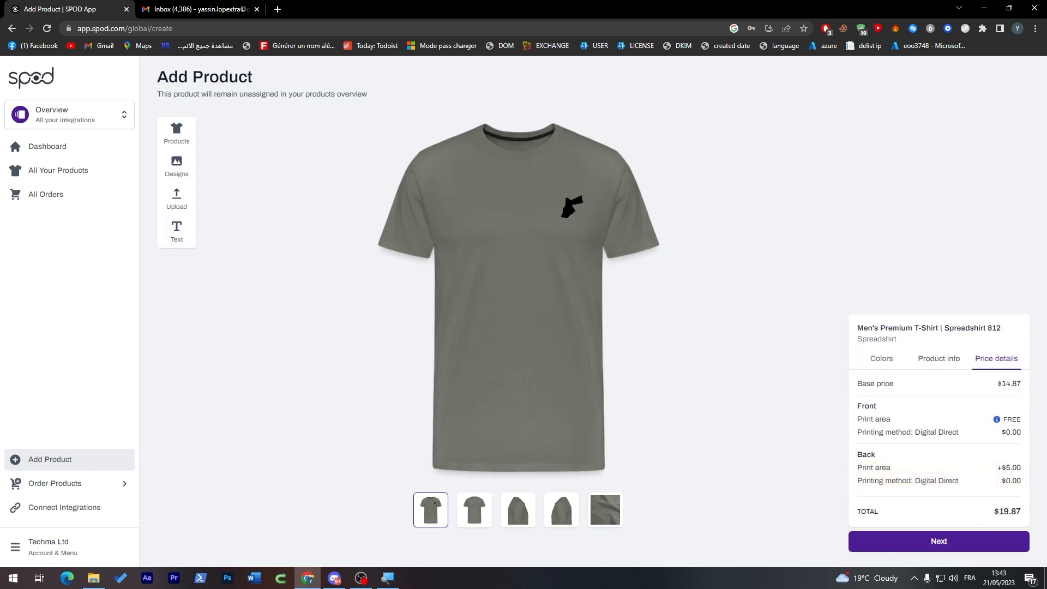
pyautogui.moveTo(940, 429)
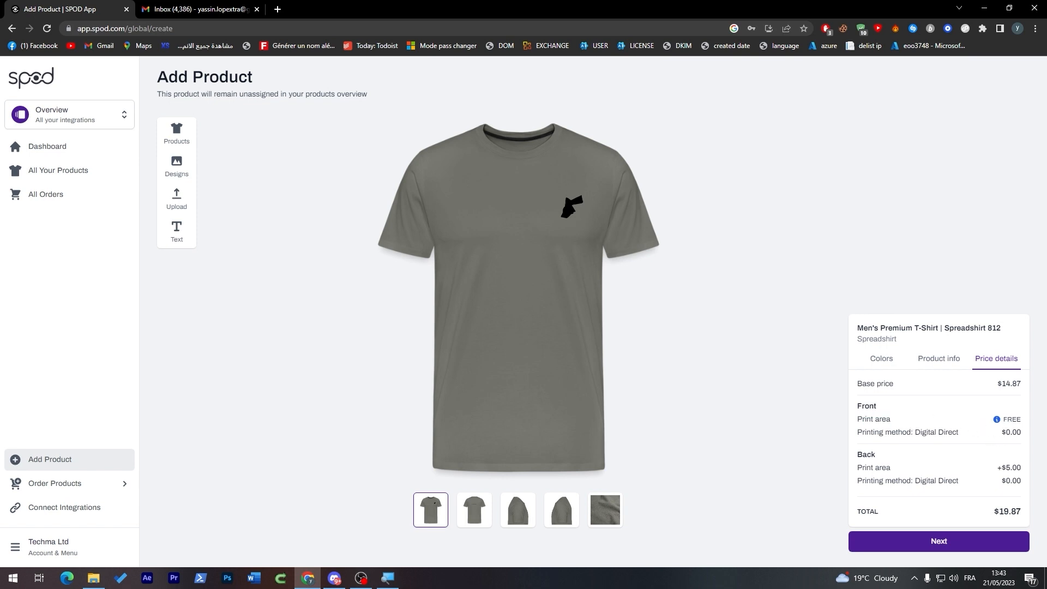
pyautogui.moveTo(895, 478)
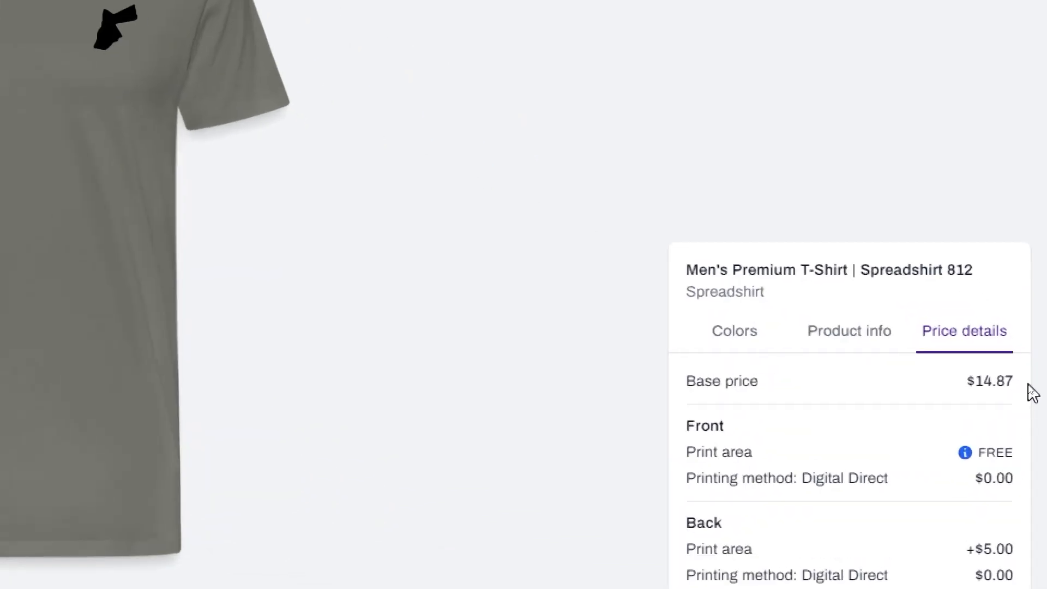
pyautogui.scroll(-3)
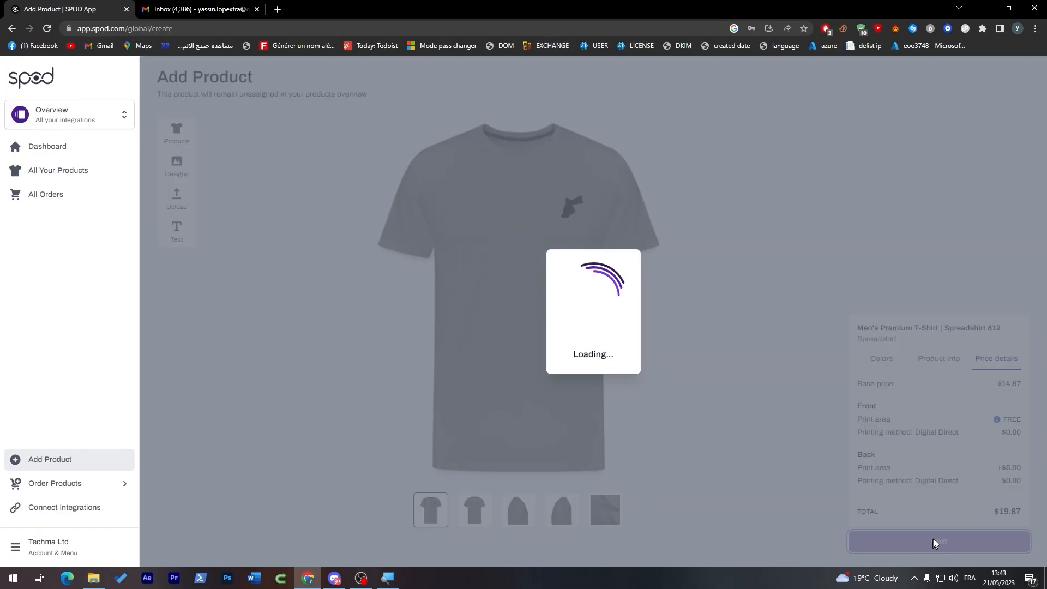
# Rename the product 'Men's Premium T-Shirt by Loly' and continue to the pricing step.
pyautogui.click(938, 542)
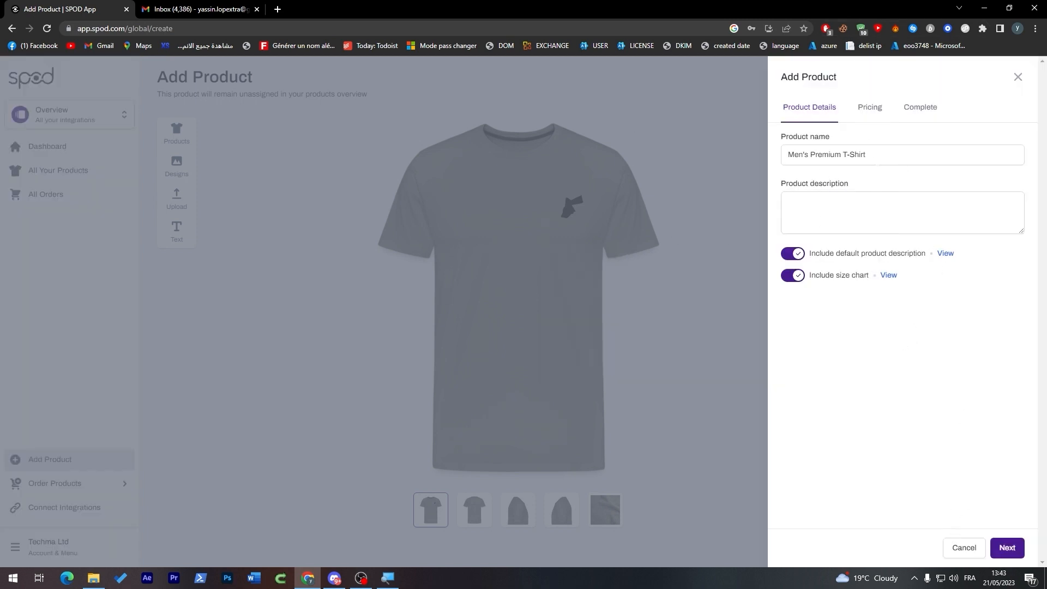
pyautogui.moveTo(918, 145)
pyautogui.write(' by')
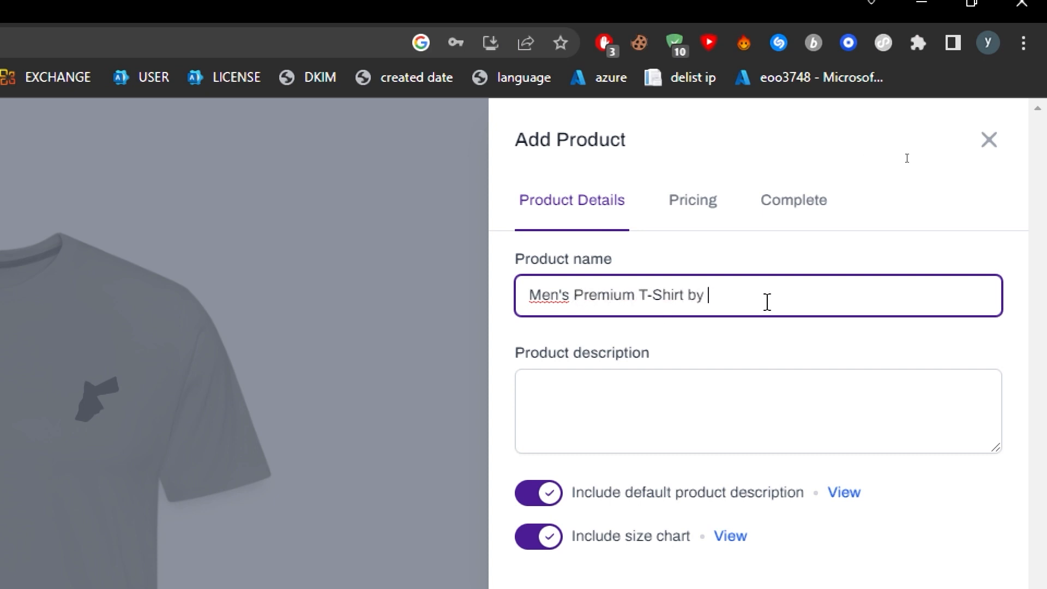
pyautogui.write('Loly')
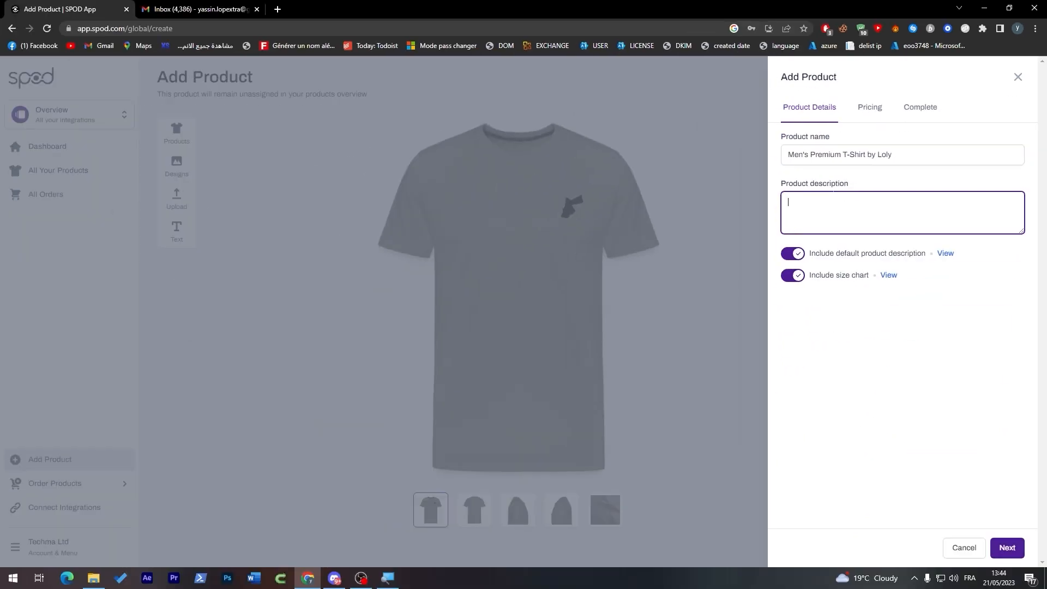
pyautogui.moveTo(506, 76)
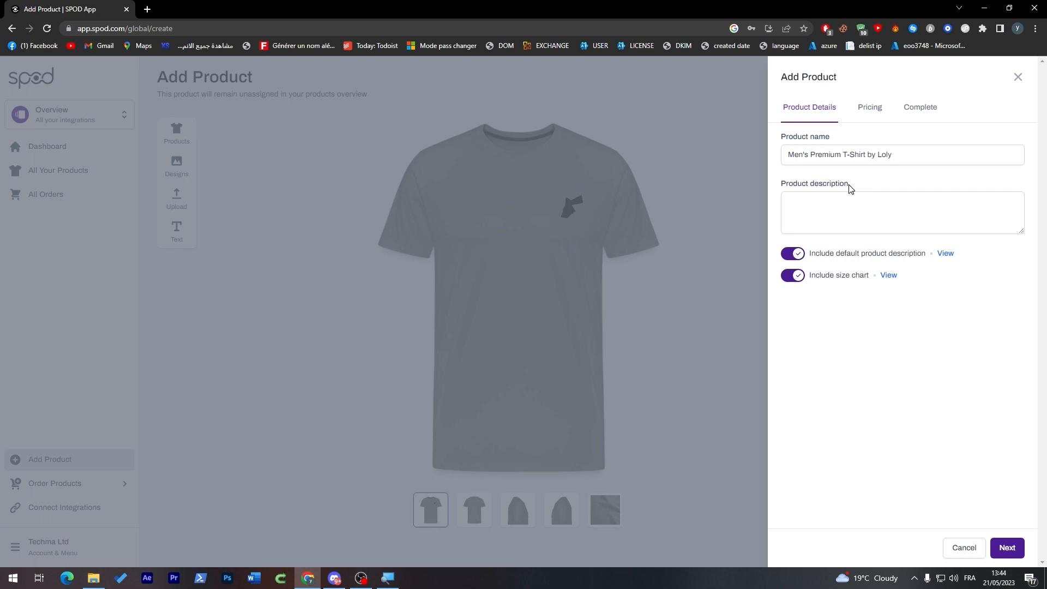
pyautogui.click(902, 212)
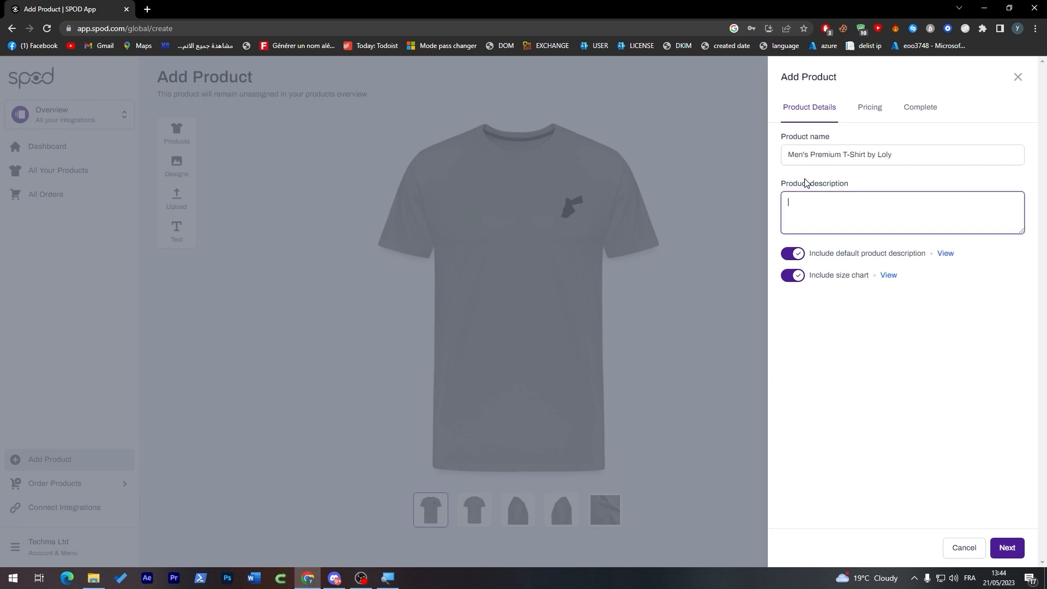
pyautogui.click(1006, 547)
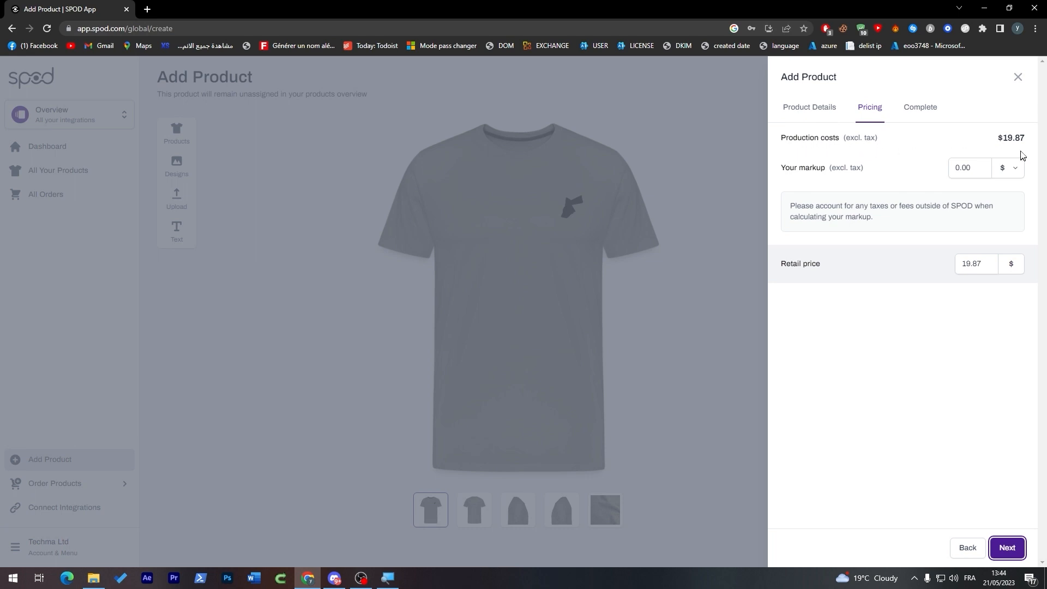
pyautogui.moveTo(1023, 155)
pyautogui.write('0.3')
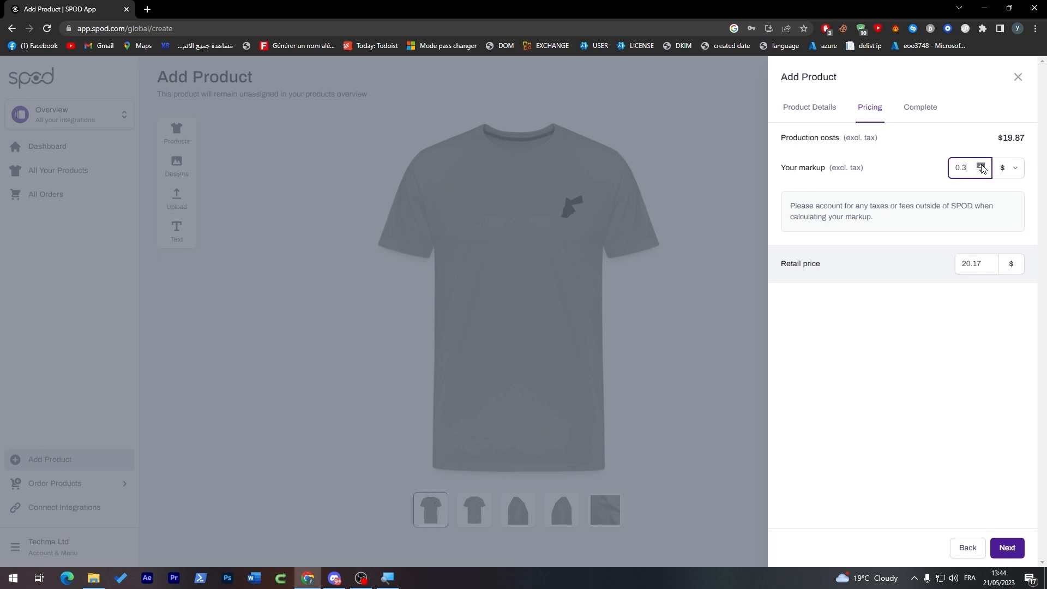
# Replace the Your markup value with 10, making the retail price $29.87.
pyautogui.click(979, 165)
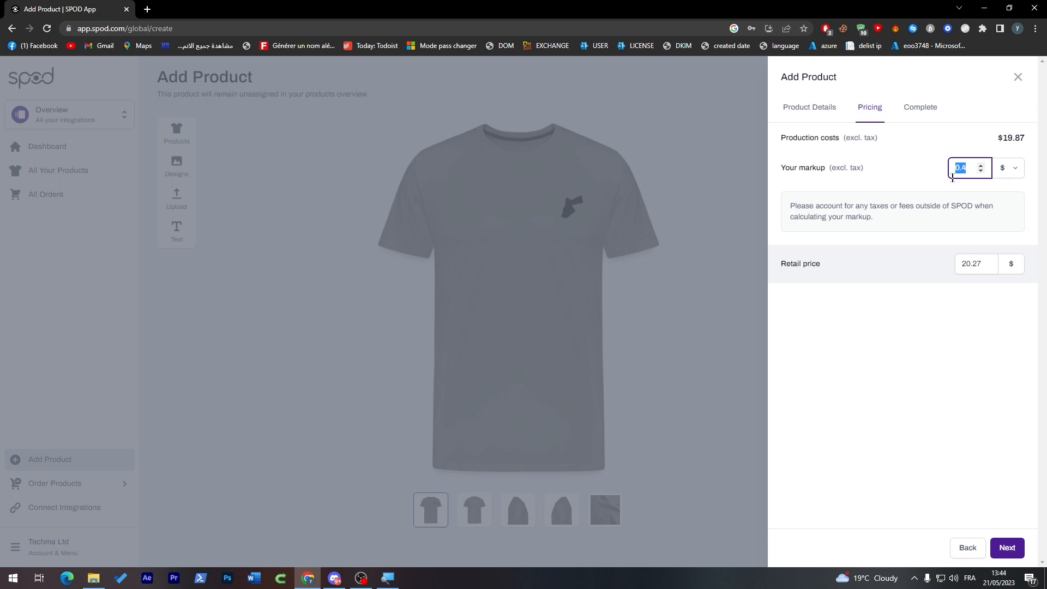
pyautogui.moveTo(945, 193)
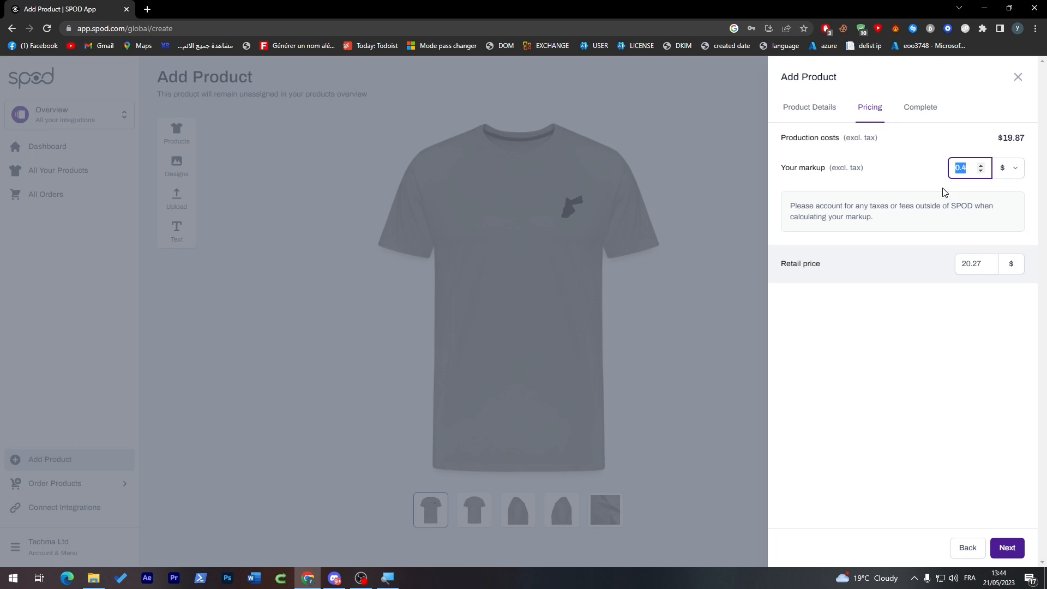
pyautogui.write('10')
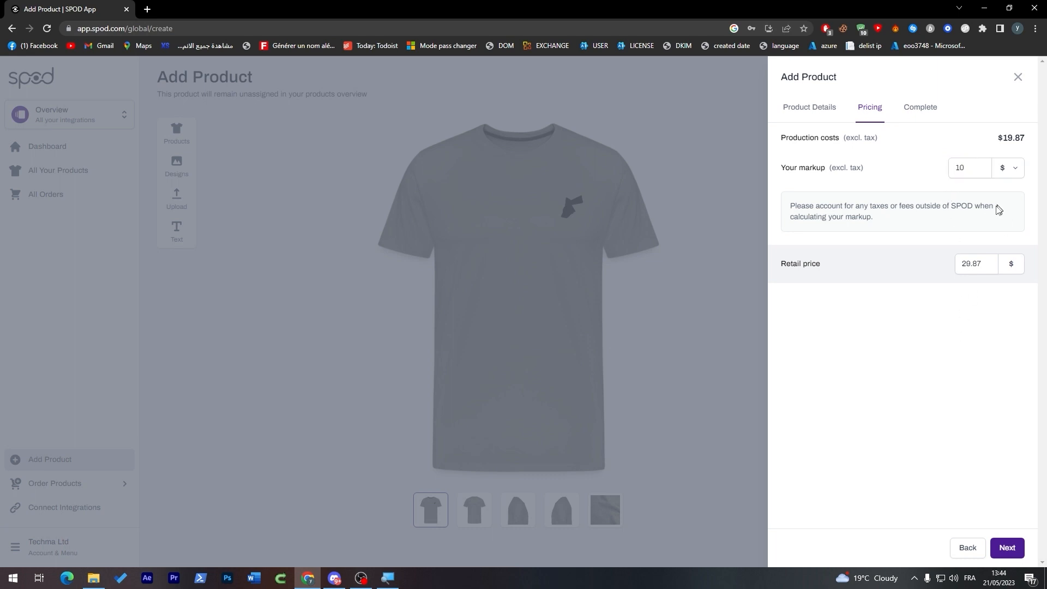
pyautogui.moveTo(904, 377)
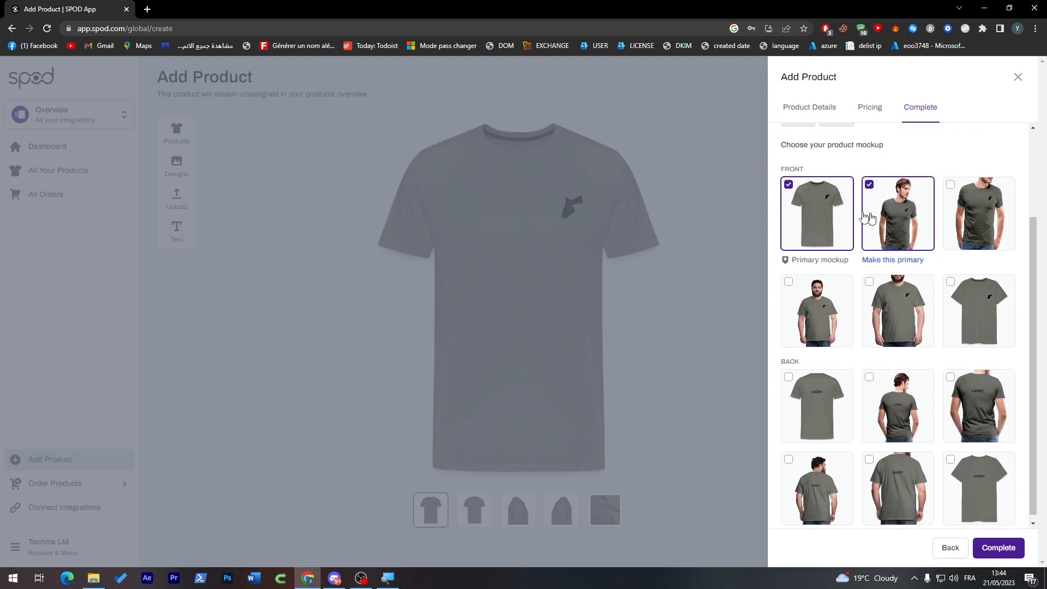
# Complete the Men's Premium T-Shirt with male-model primary, bearded-man and plain front mockups.
pyautogui.click(892, 259)
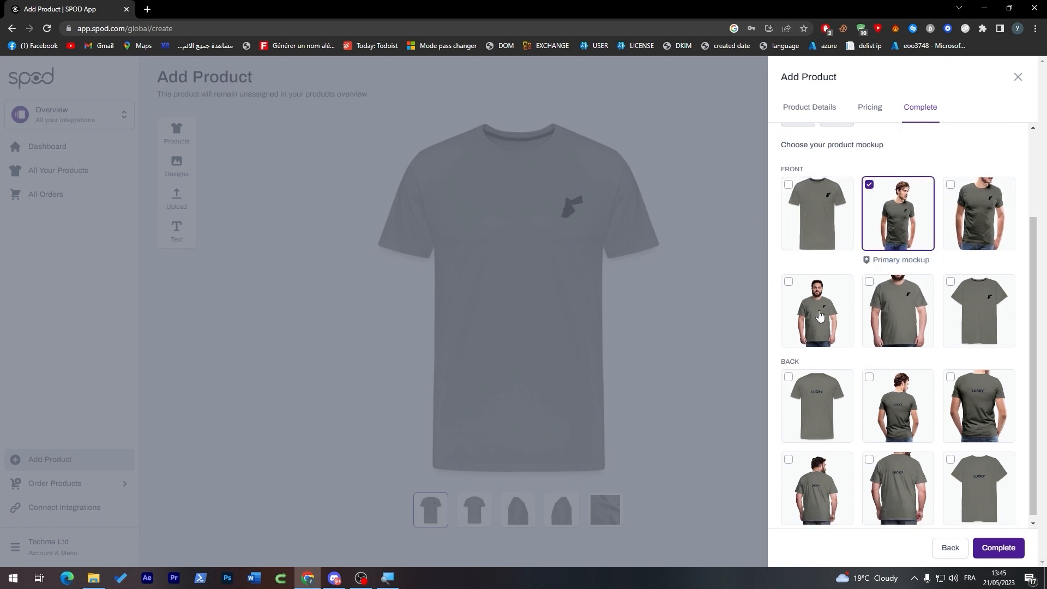
pyautogui.click(788, 281)
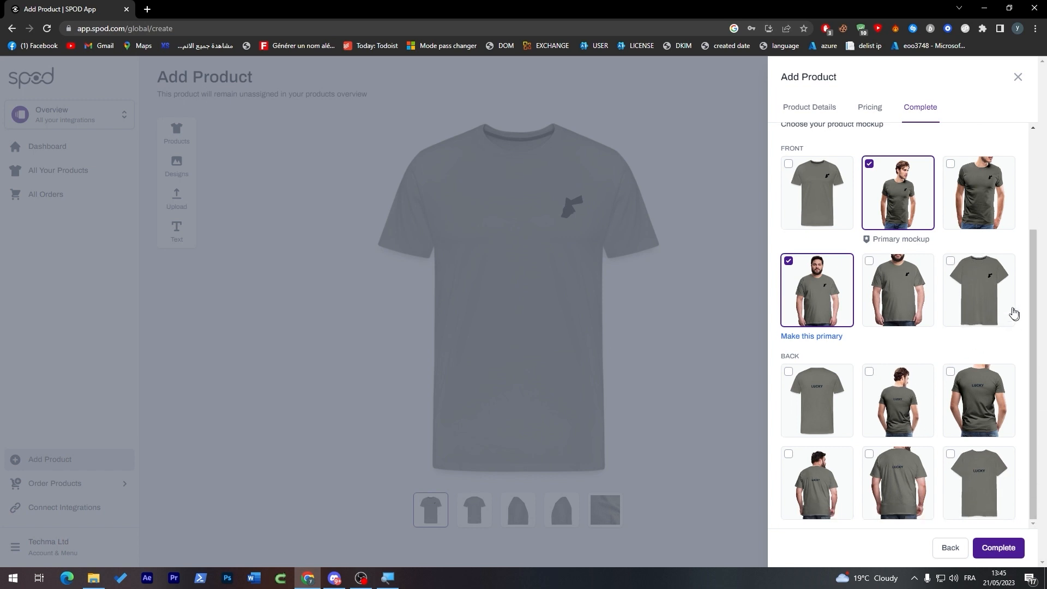
pyautogui.click(788, 164)
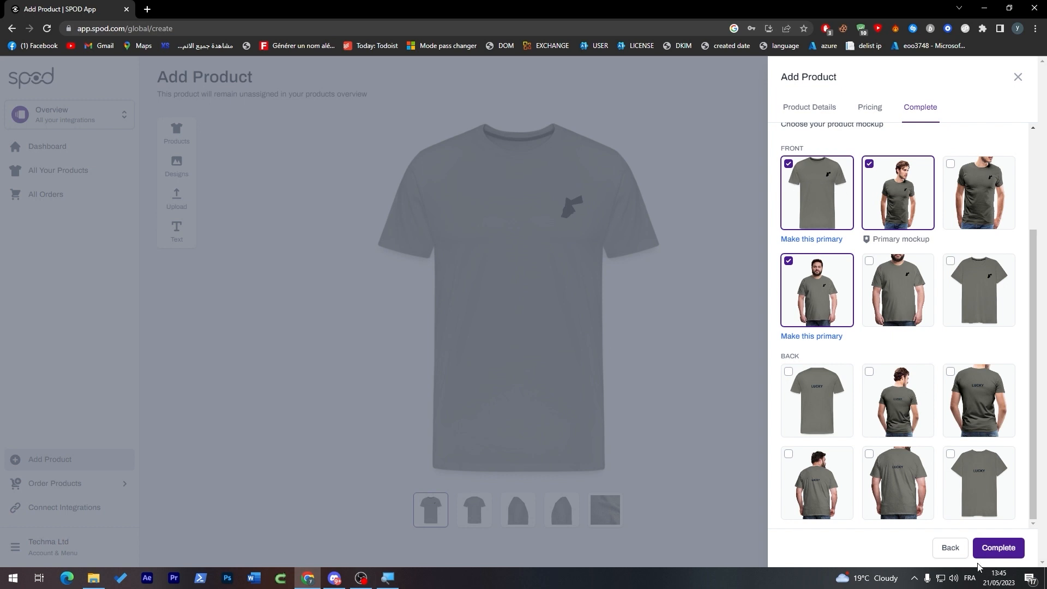
pyautogui.click(998, 547)
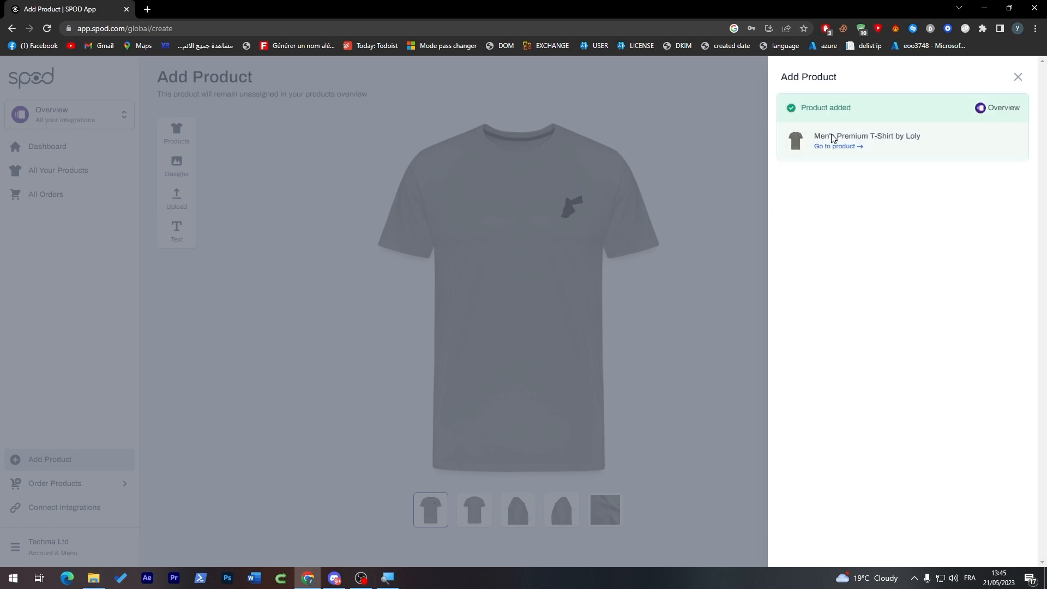
pyautogui.click(835, 146)
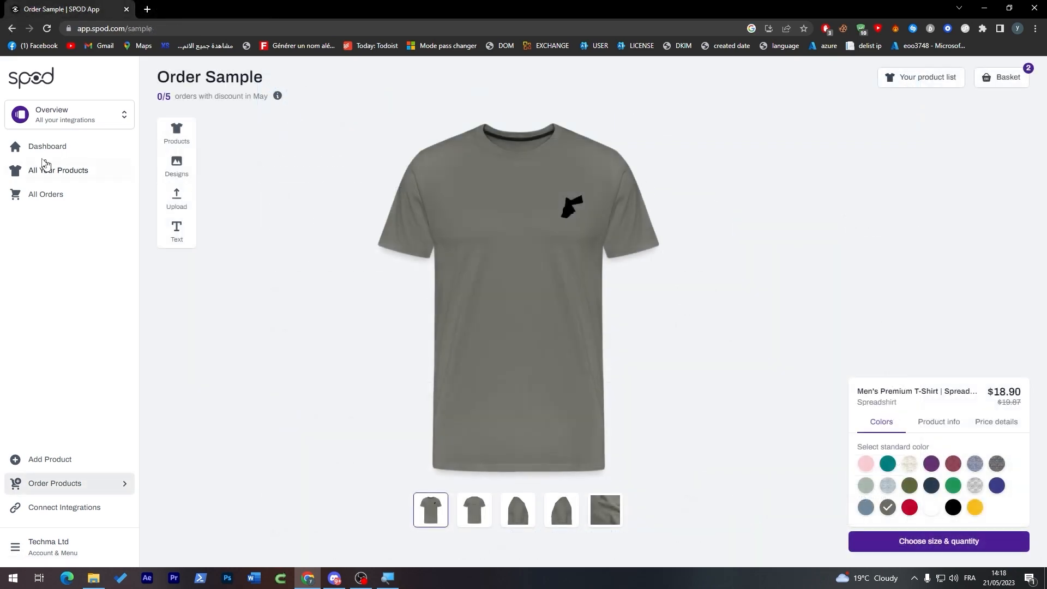
# Return to the SPOD Dashboard from the left sidebar.
pyautogui.click(47, 146)
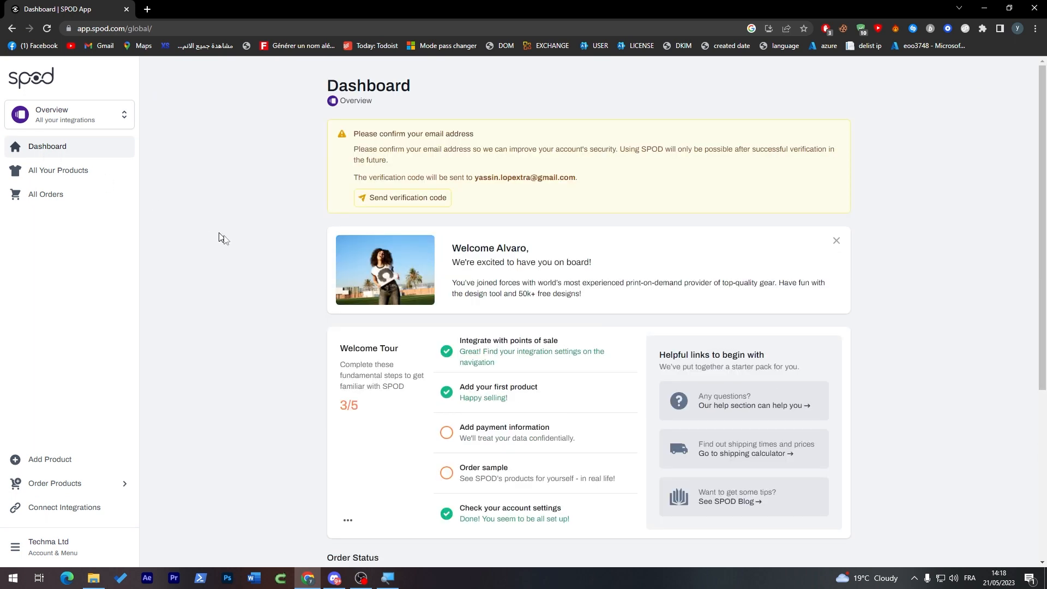
pyautogui.moveTo(228, 378)
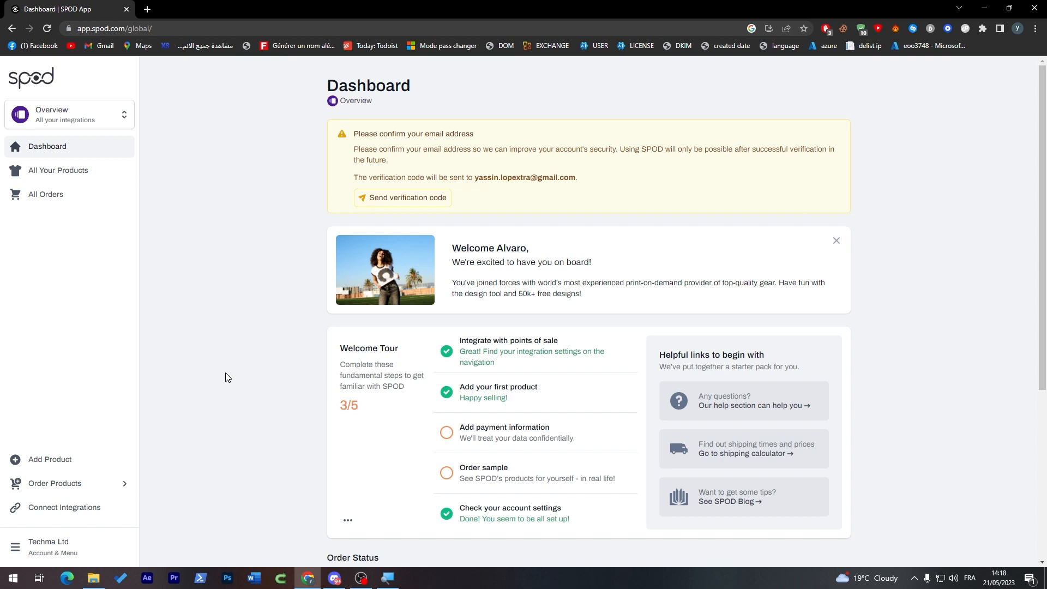
pyautogui.moveTo(711, 477)
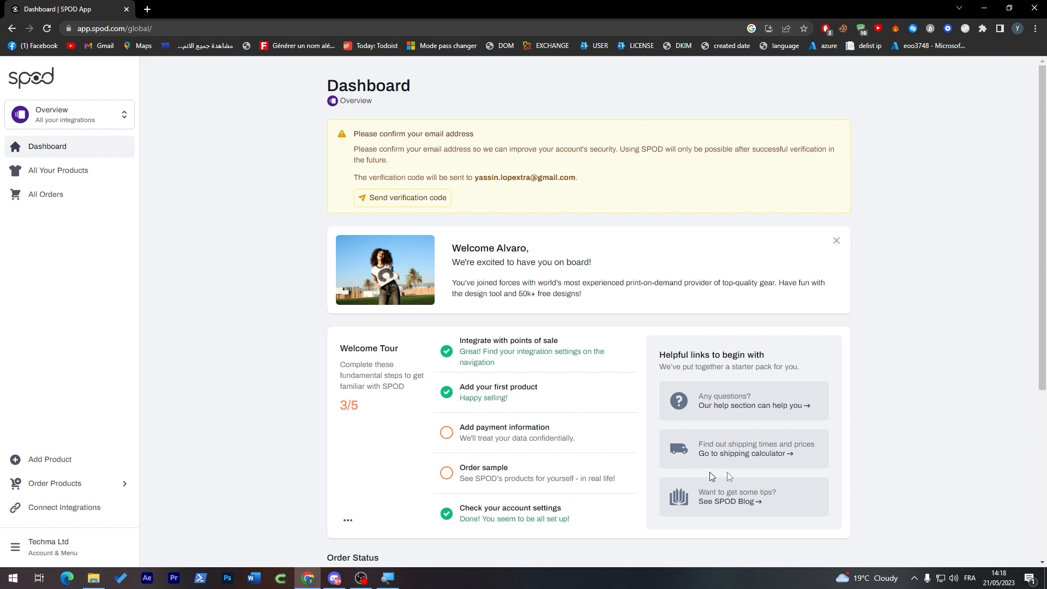
# Open the shipping calculator and set the country of shipping to Algeria.
pyautogui.click(756, 453)
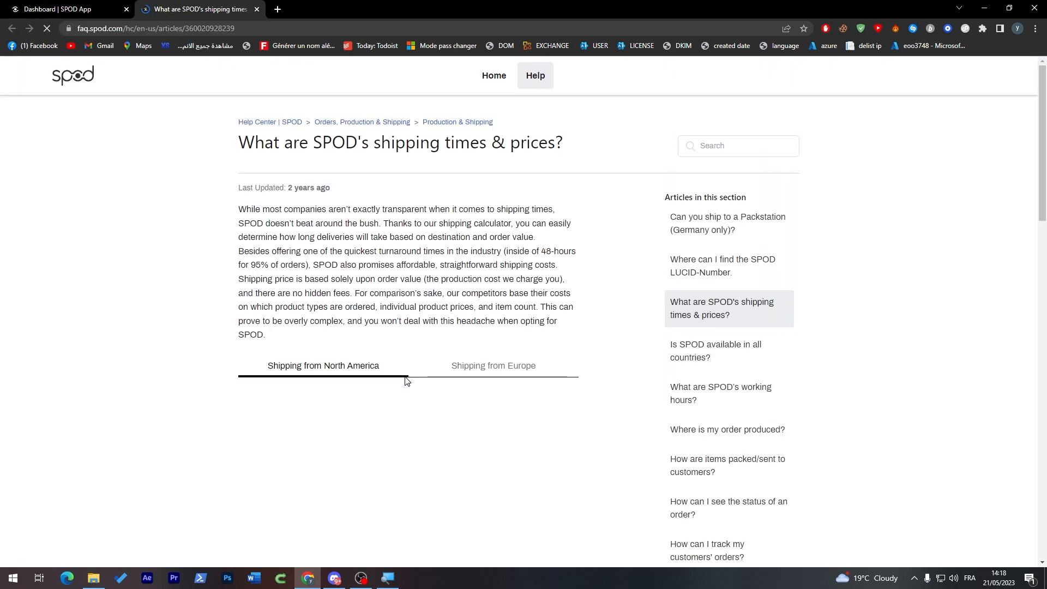
pyautogui.scroll(-3)
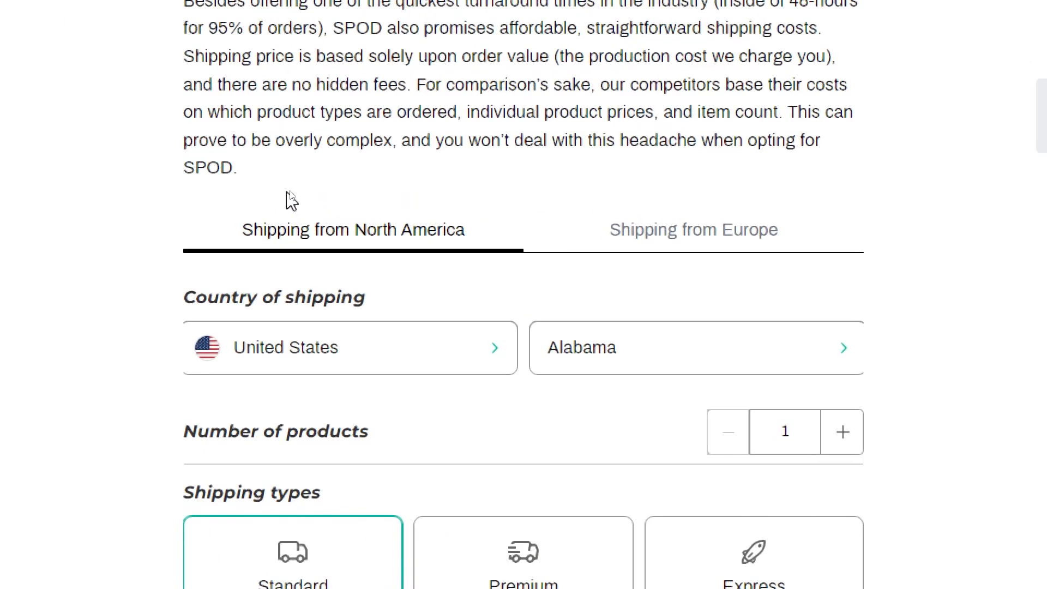
pyautogui.moveTo(291, 189)
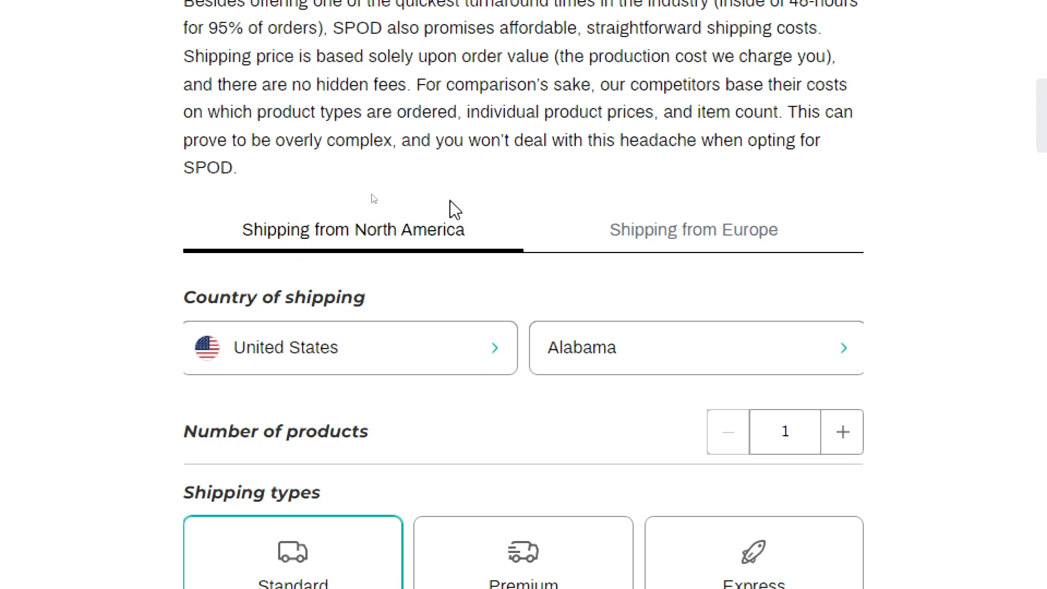
pyautogui.moveTo(589, 214)
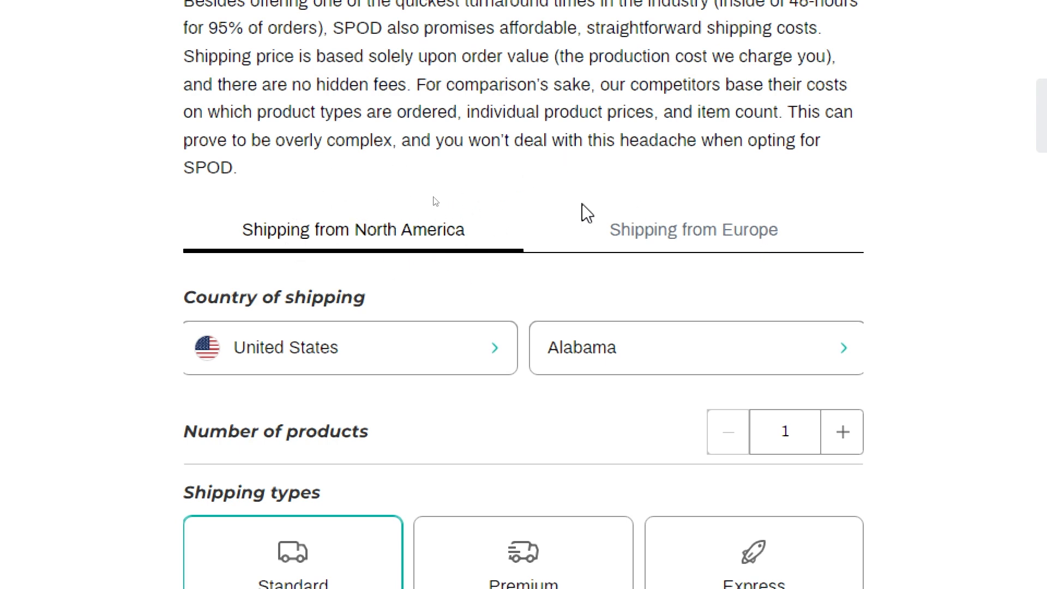
pyautogui.moveTo(420, 160)
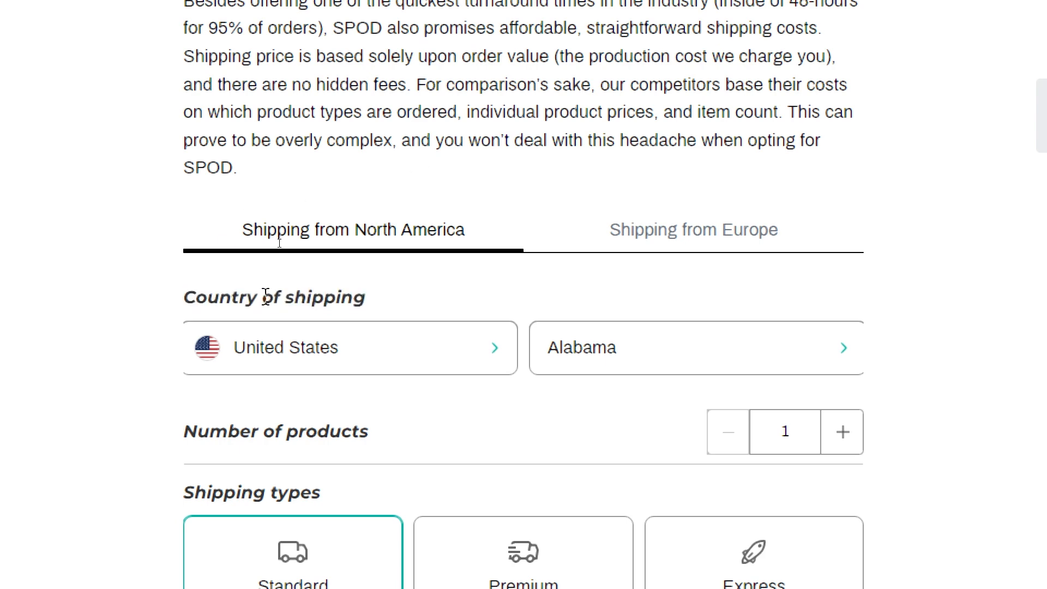
pyautogui.moveTo(426, 245)
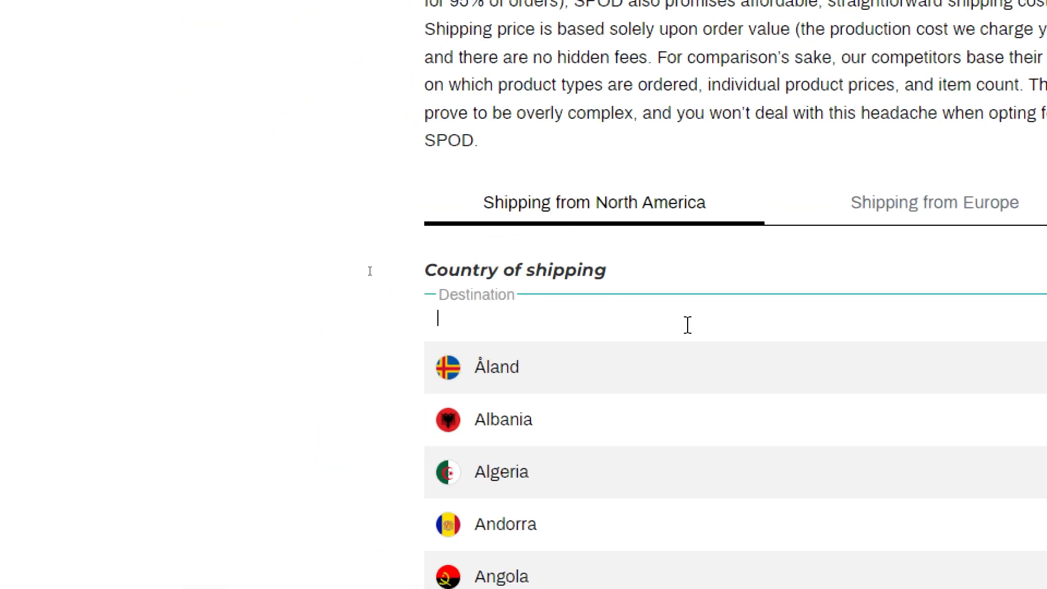
pyautogui.click(501, 471)
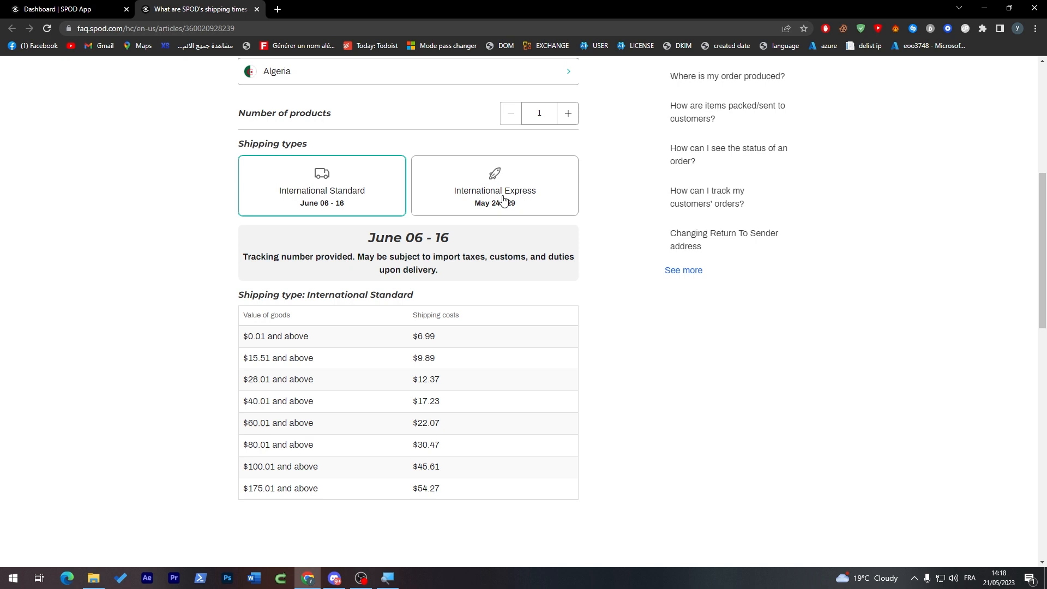
# Compare Algeria's International Express and Standard rates, then return to the Dashboard tab.
pyautogui.click(494, 185)
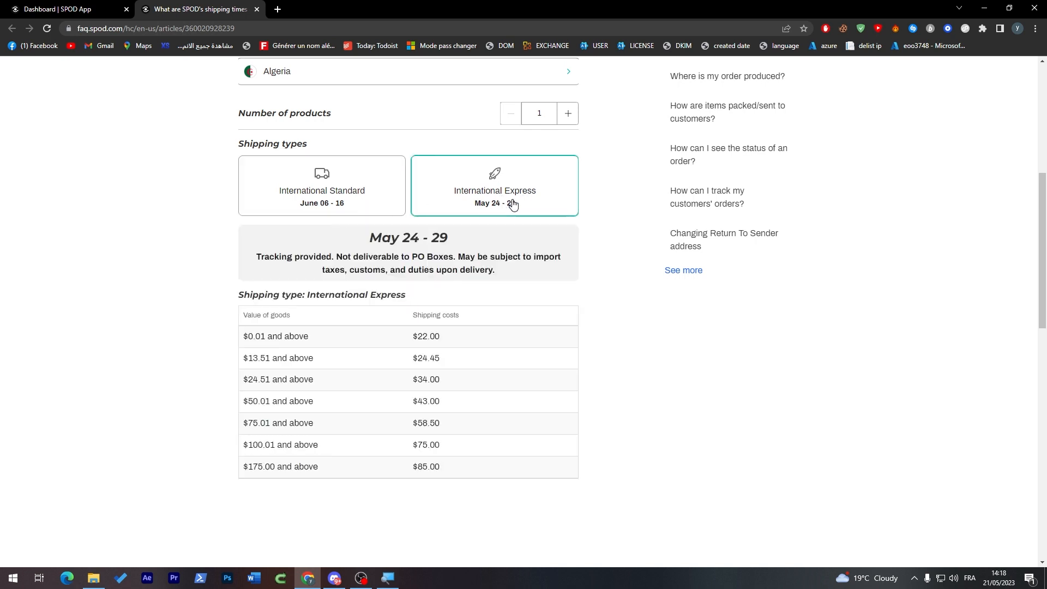
pyautogui.moveTo(504, 209)
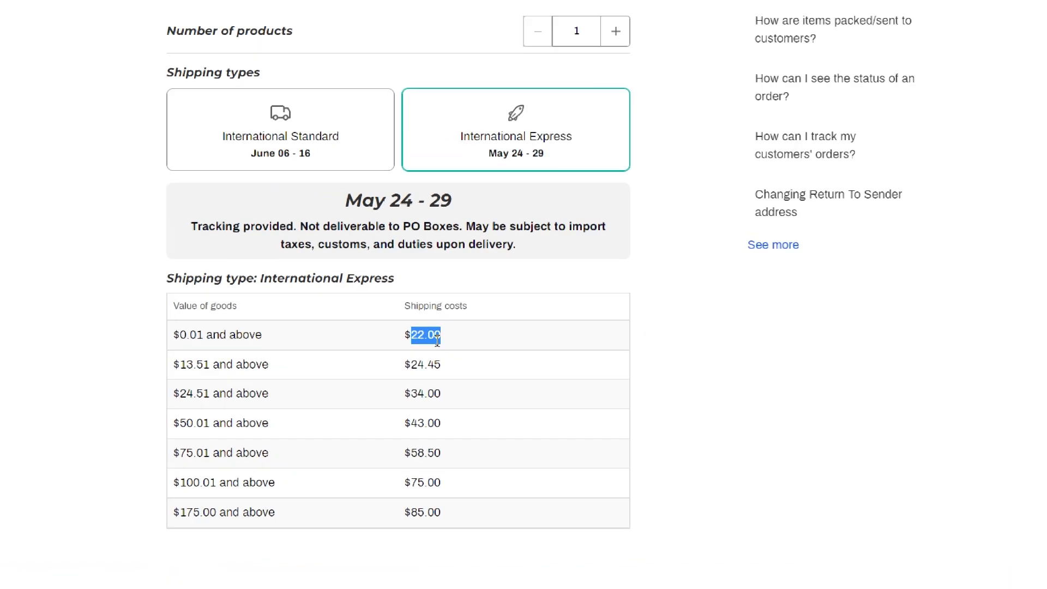
pyautogui.scroll(-3)
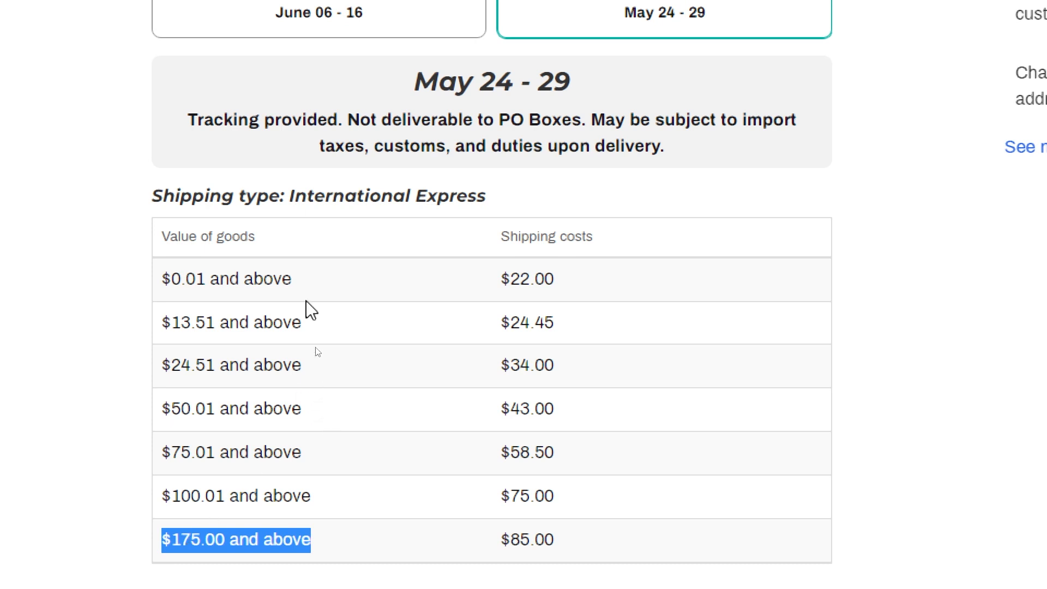
pyautogui.click(319, 20)
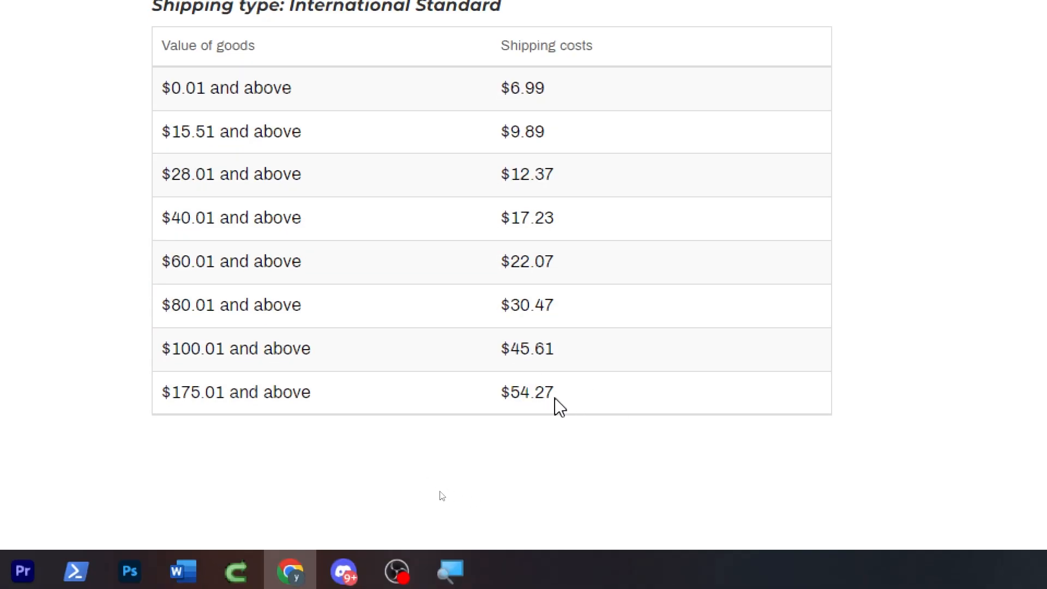
pyautogui.moveTo(361, 352)
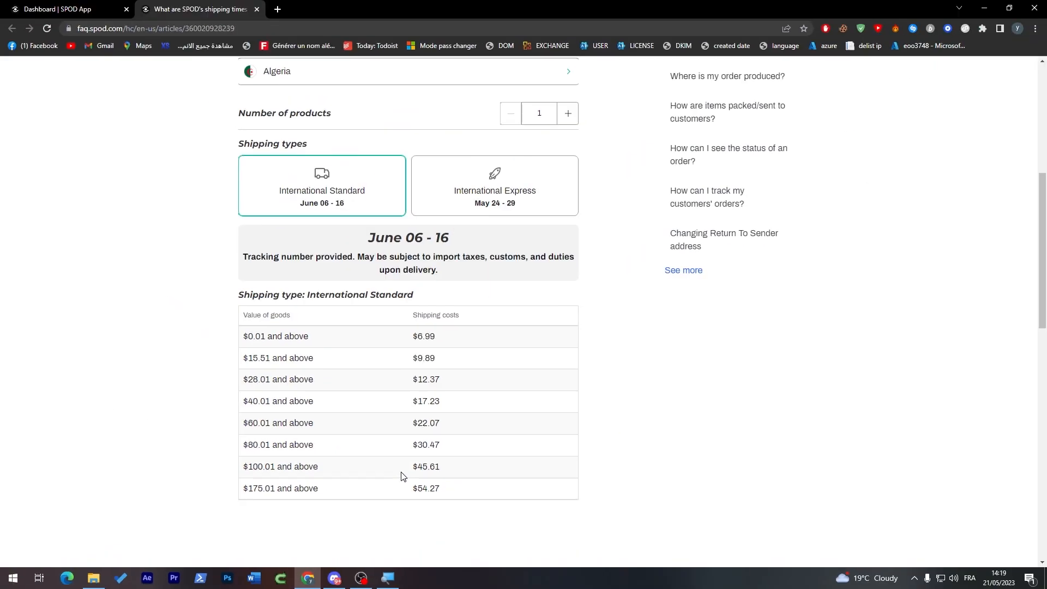
pyautogui.moveTo(327, 230)
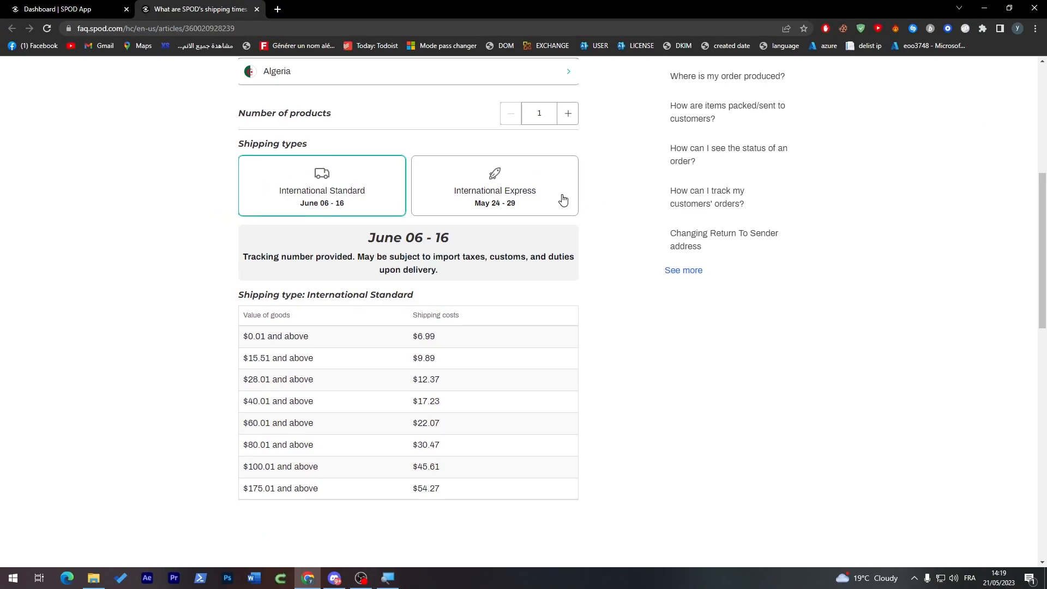
pyautogui.moveTo(511, 217)
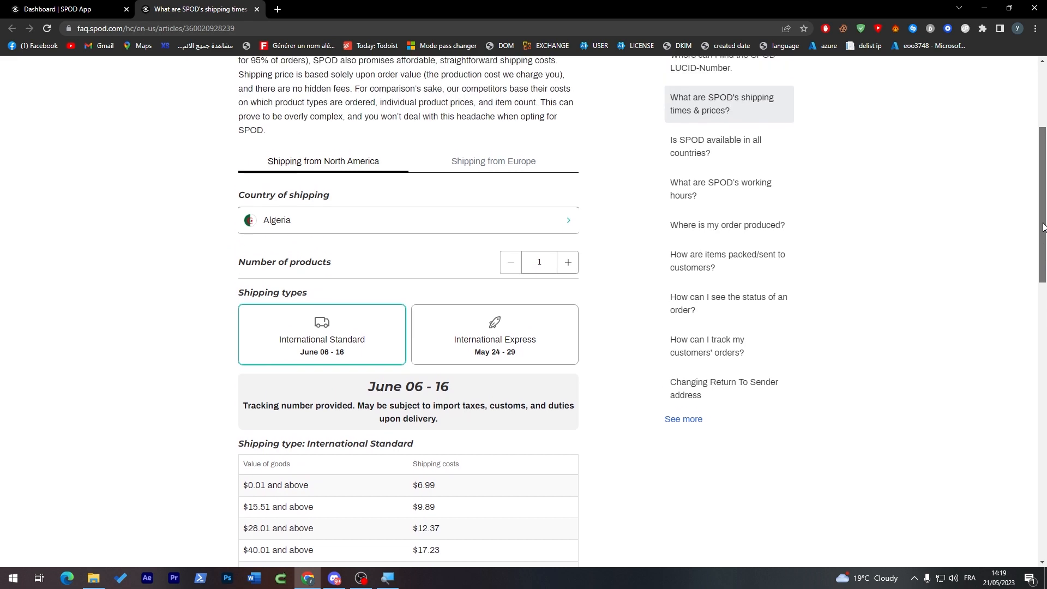
pyautogui.scroll(-3)
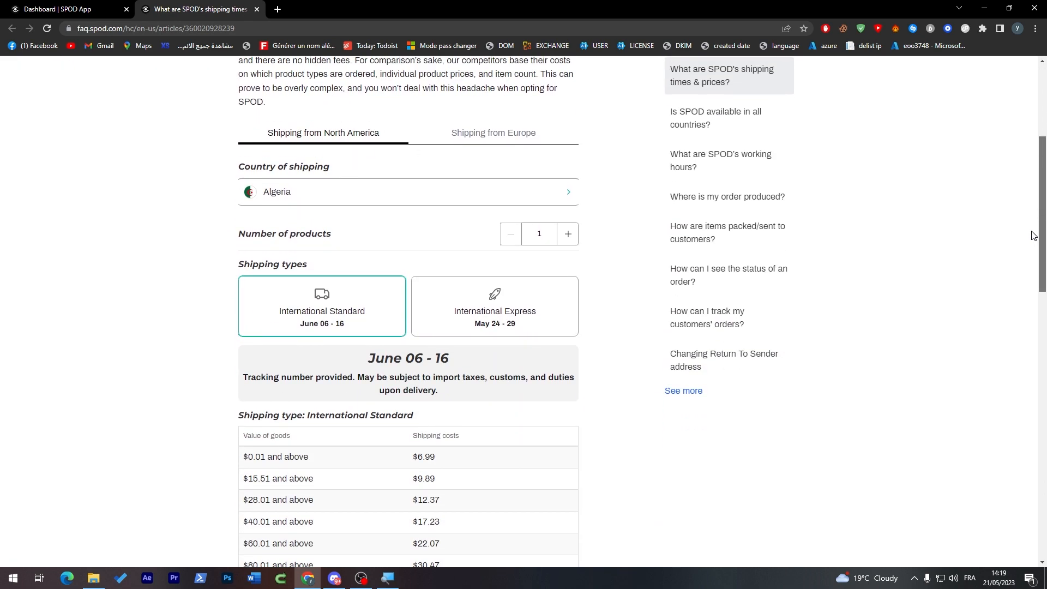
pyautogui.moveTo(384, 501)
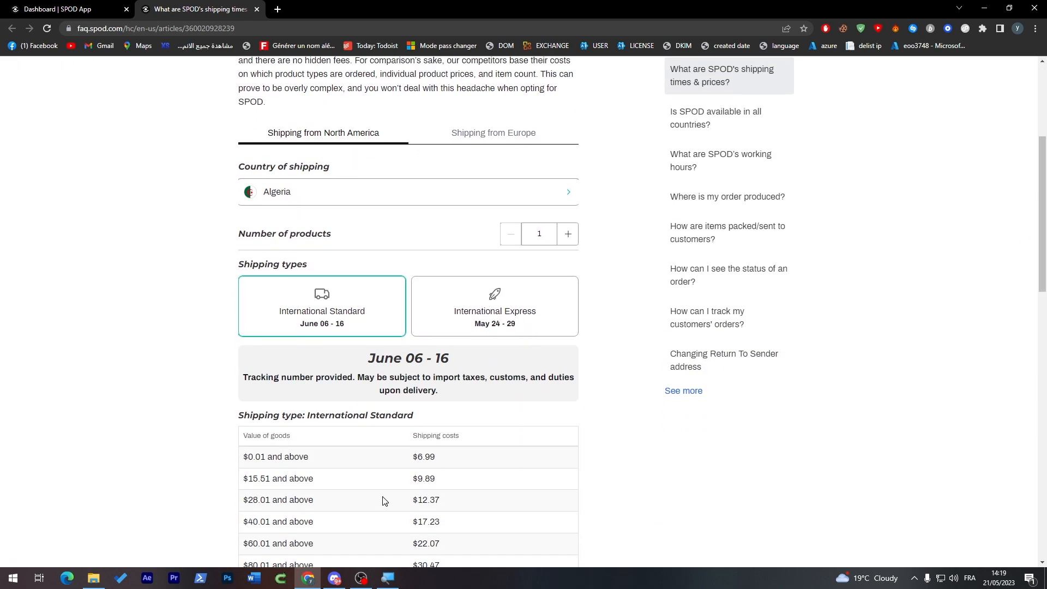
pyautogui.click(60, 8)
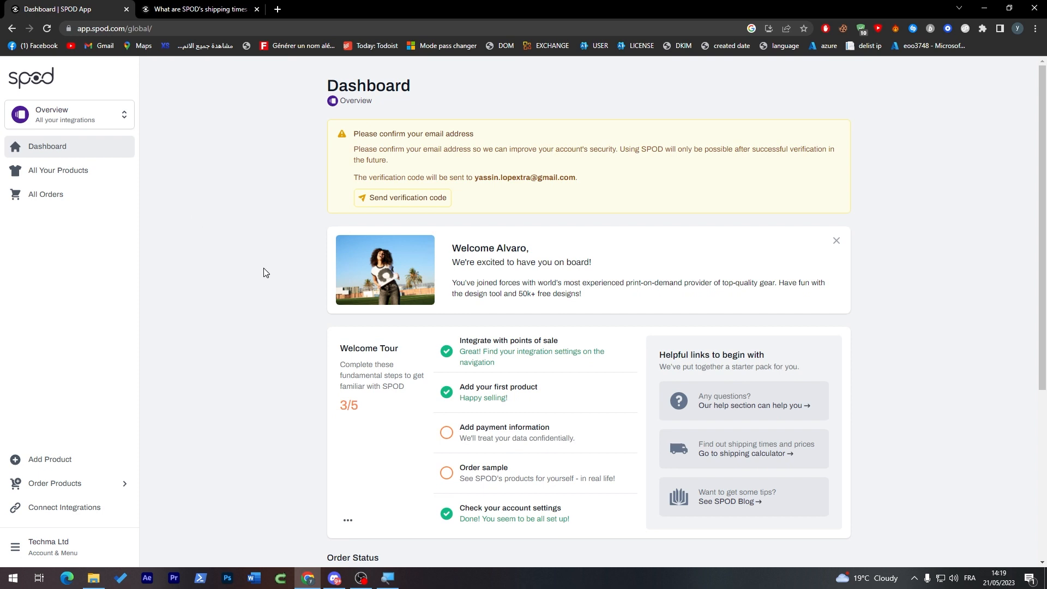